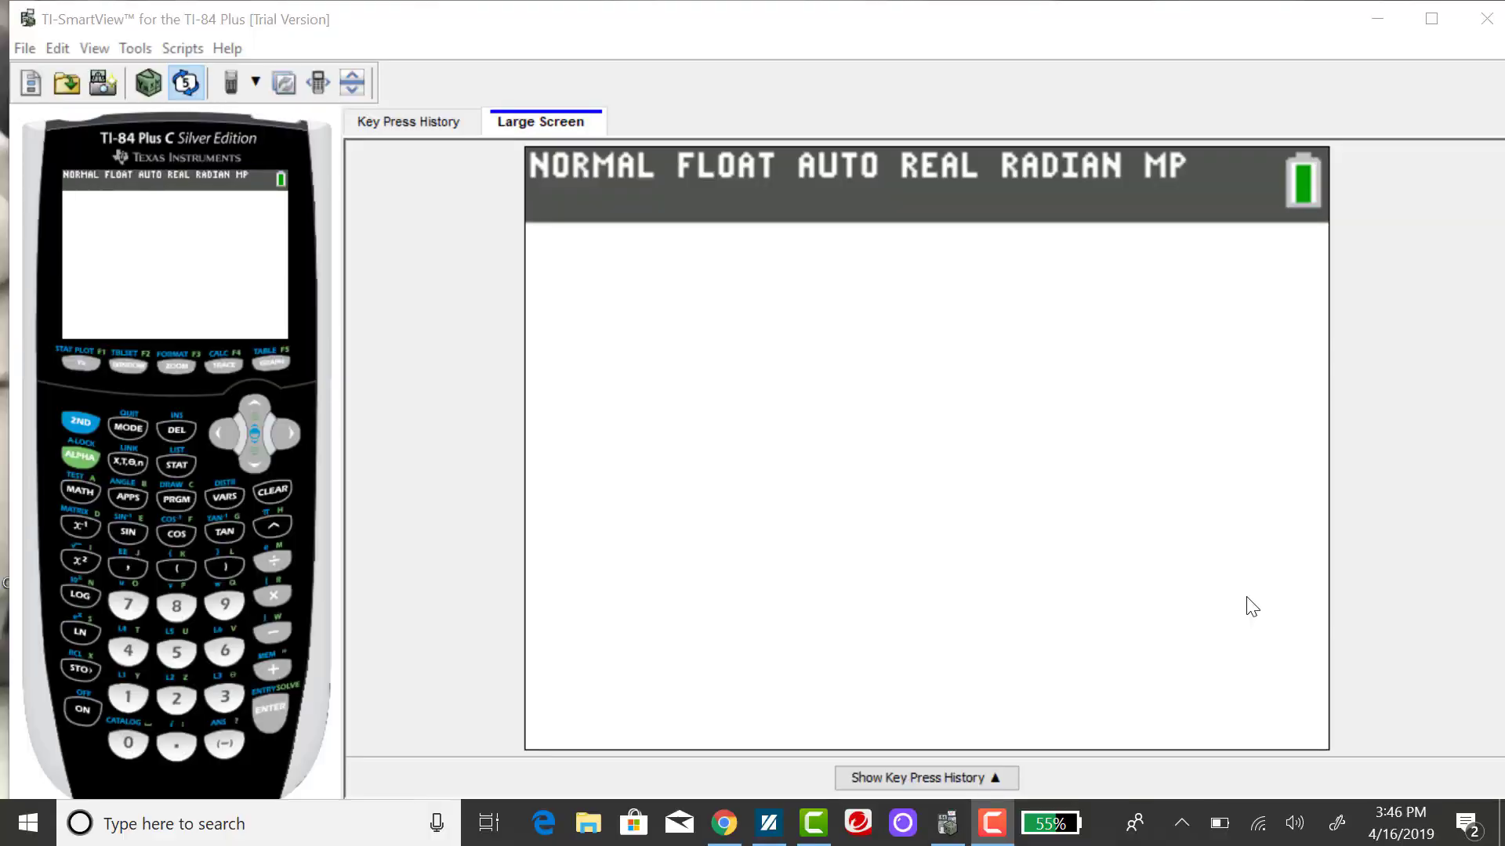
mouse_move(1209, 592)
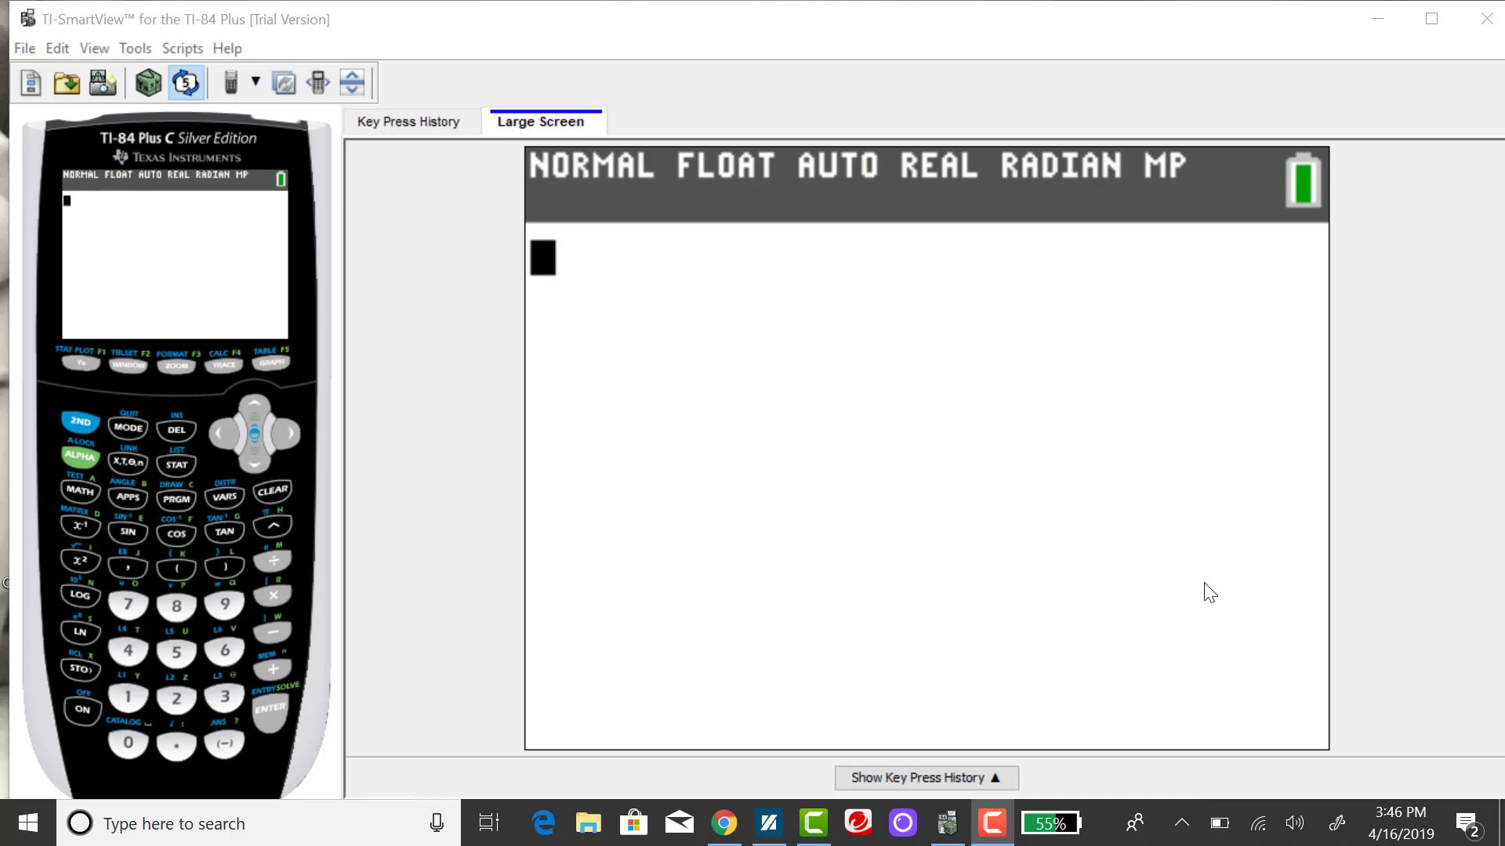
mouse_move(1170, 561)
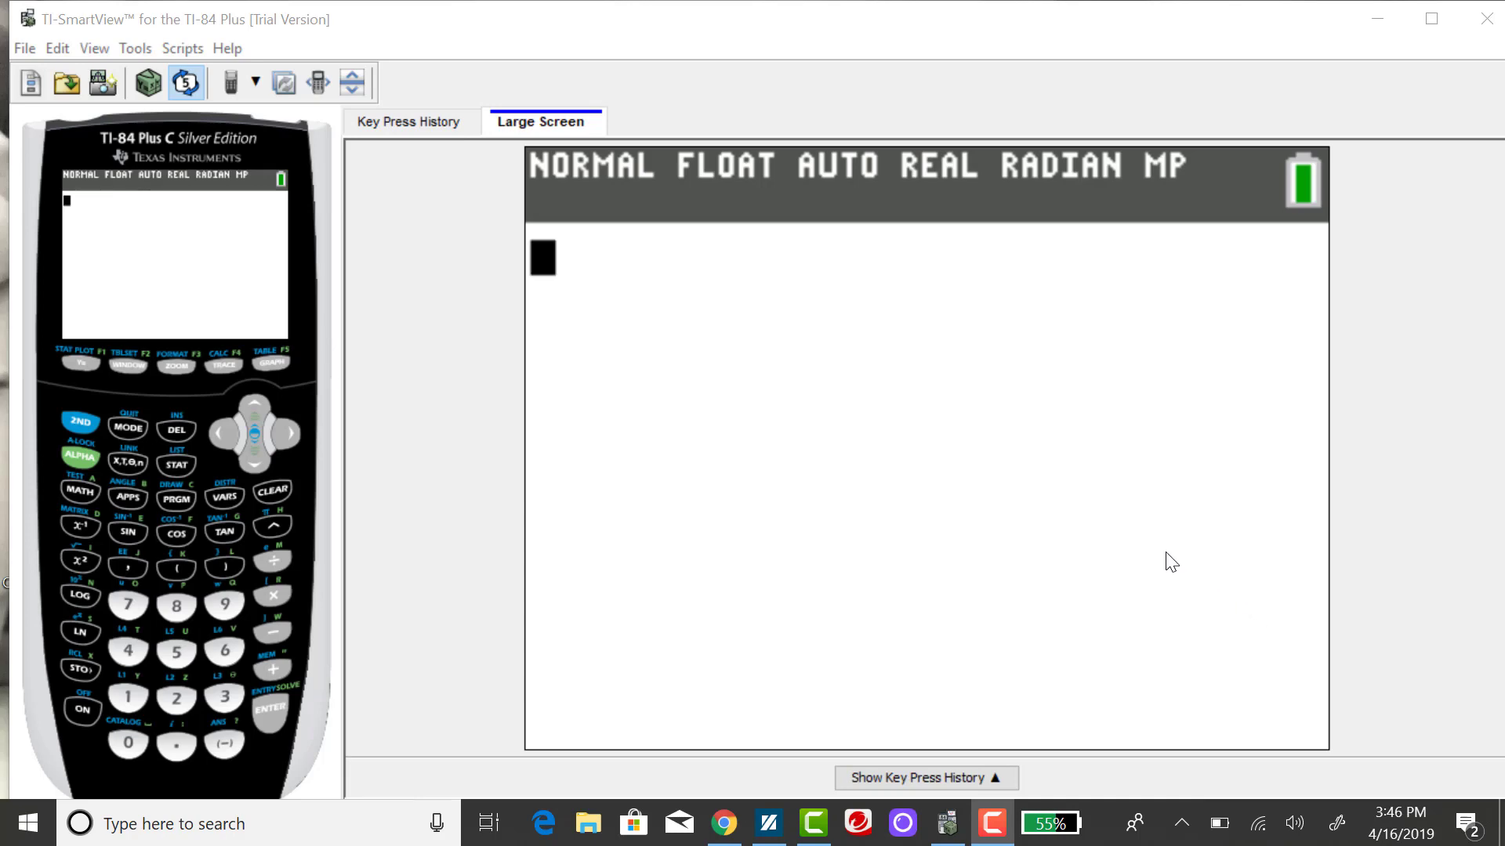
mouse_move(513, 329)
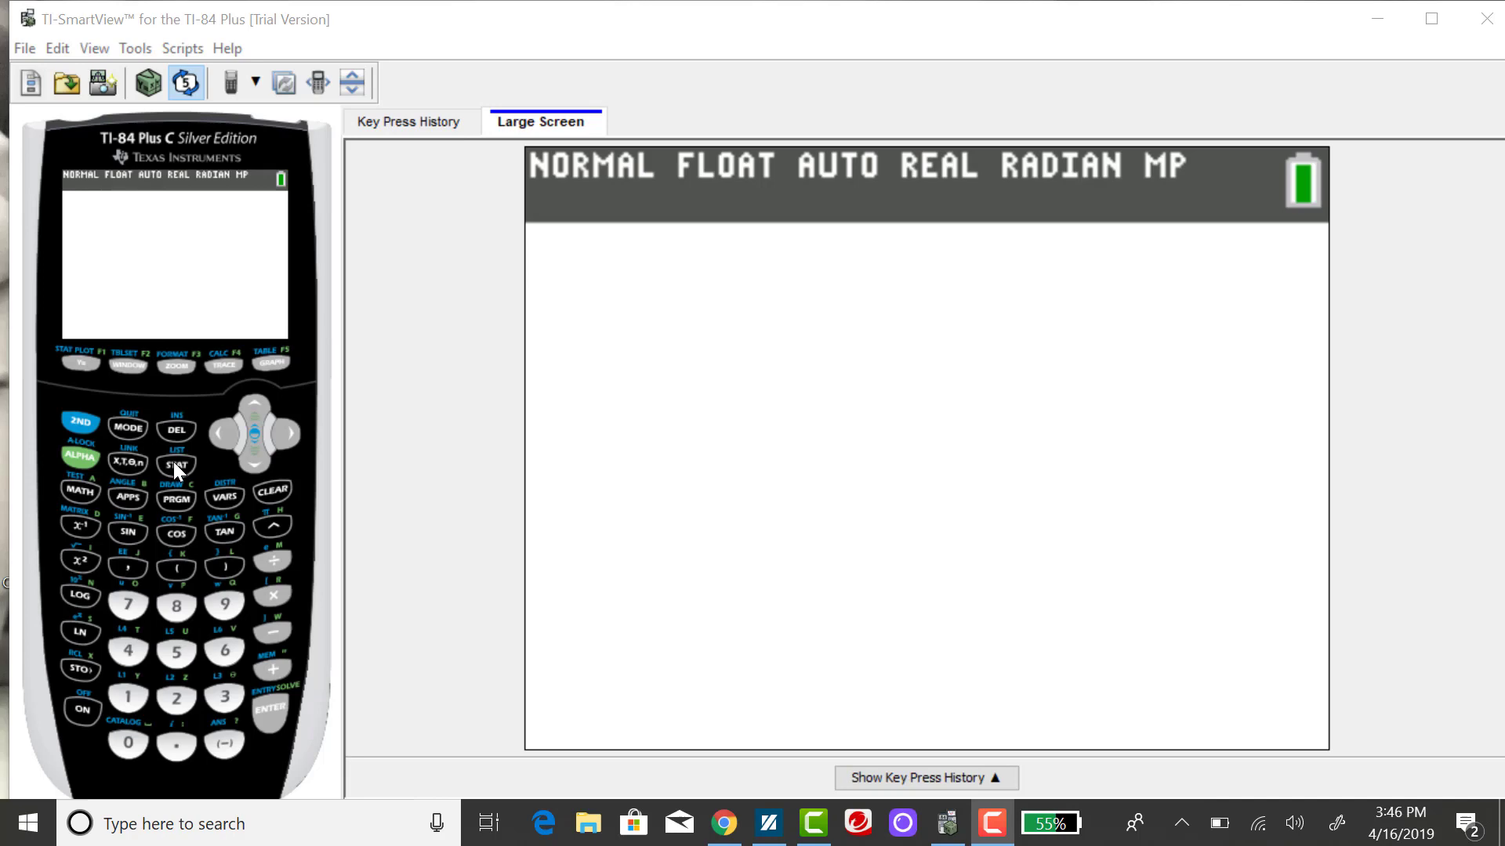
Open the STAT list editor showing L1 values 12, 14, 16, 15.
left_click(176, 465)
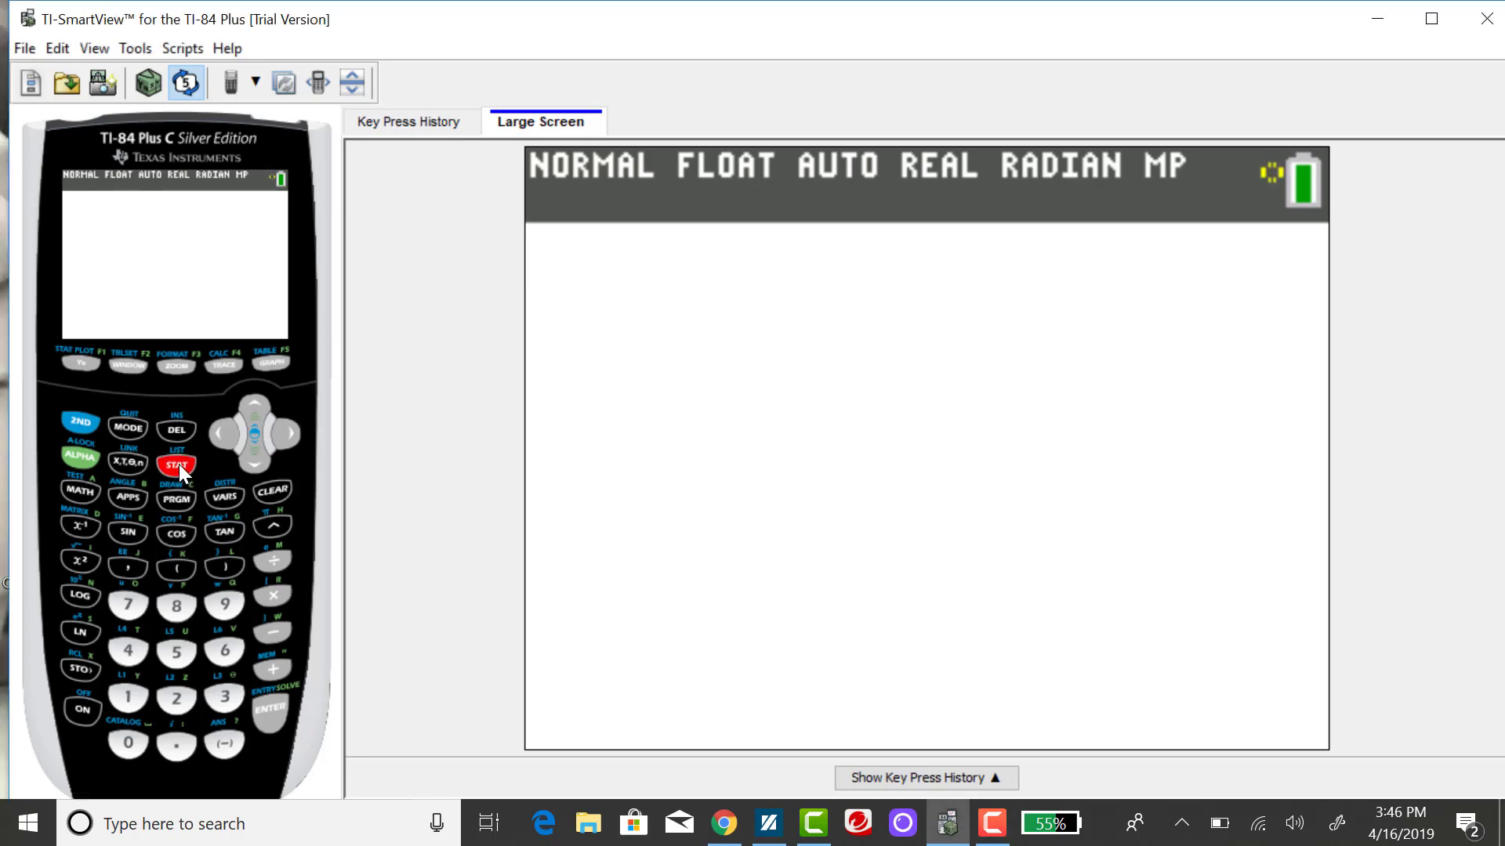
left_click(176, 465)
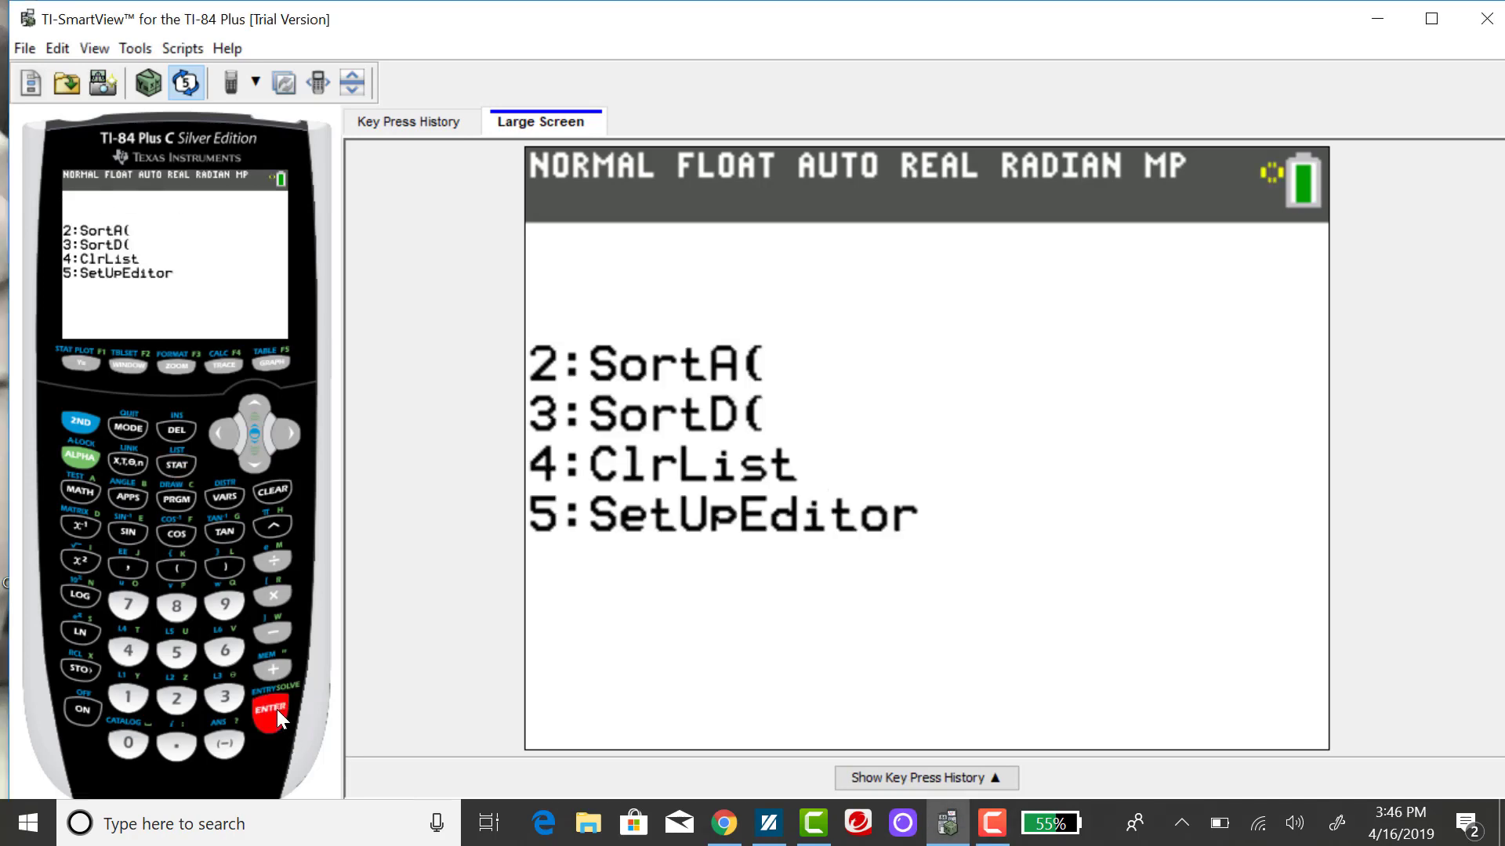
left_click(269, 710)
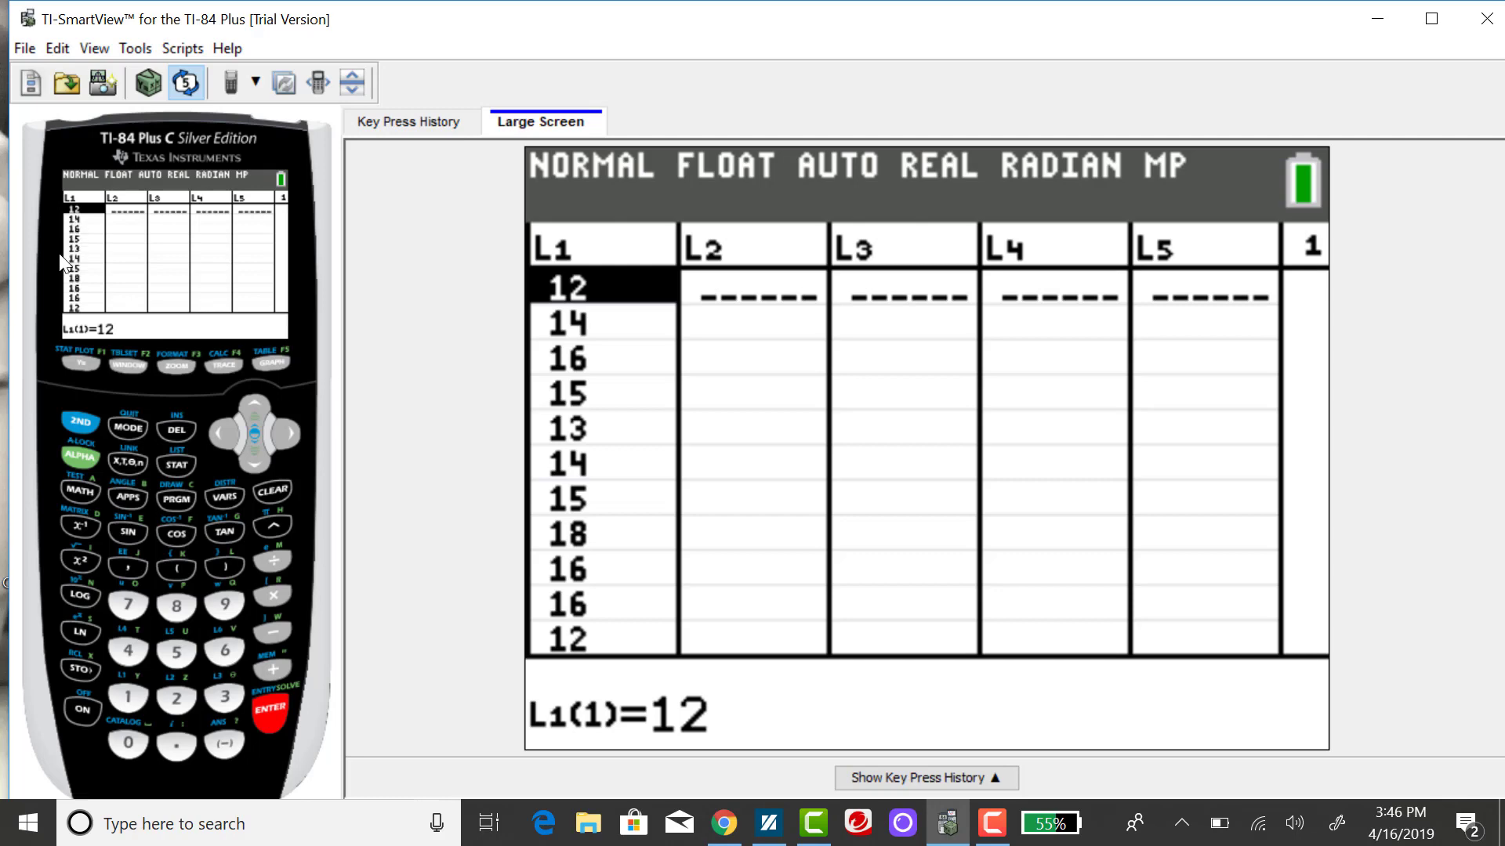
mouse_move(78, 315)
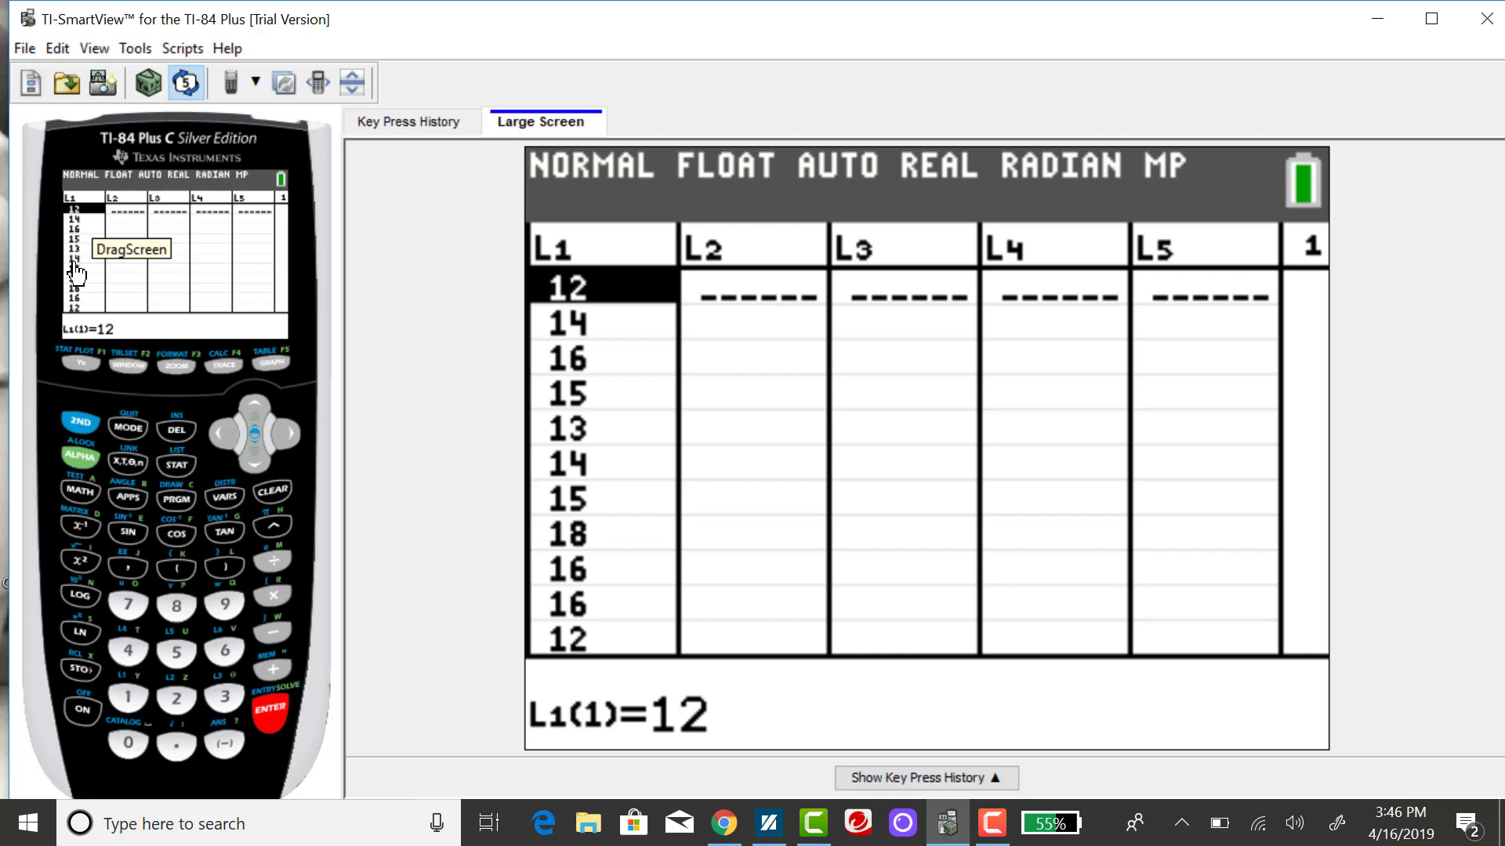
mouse_move(84, 266)
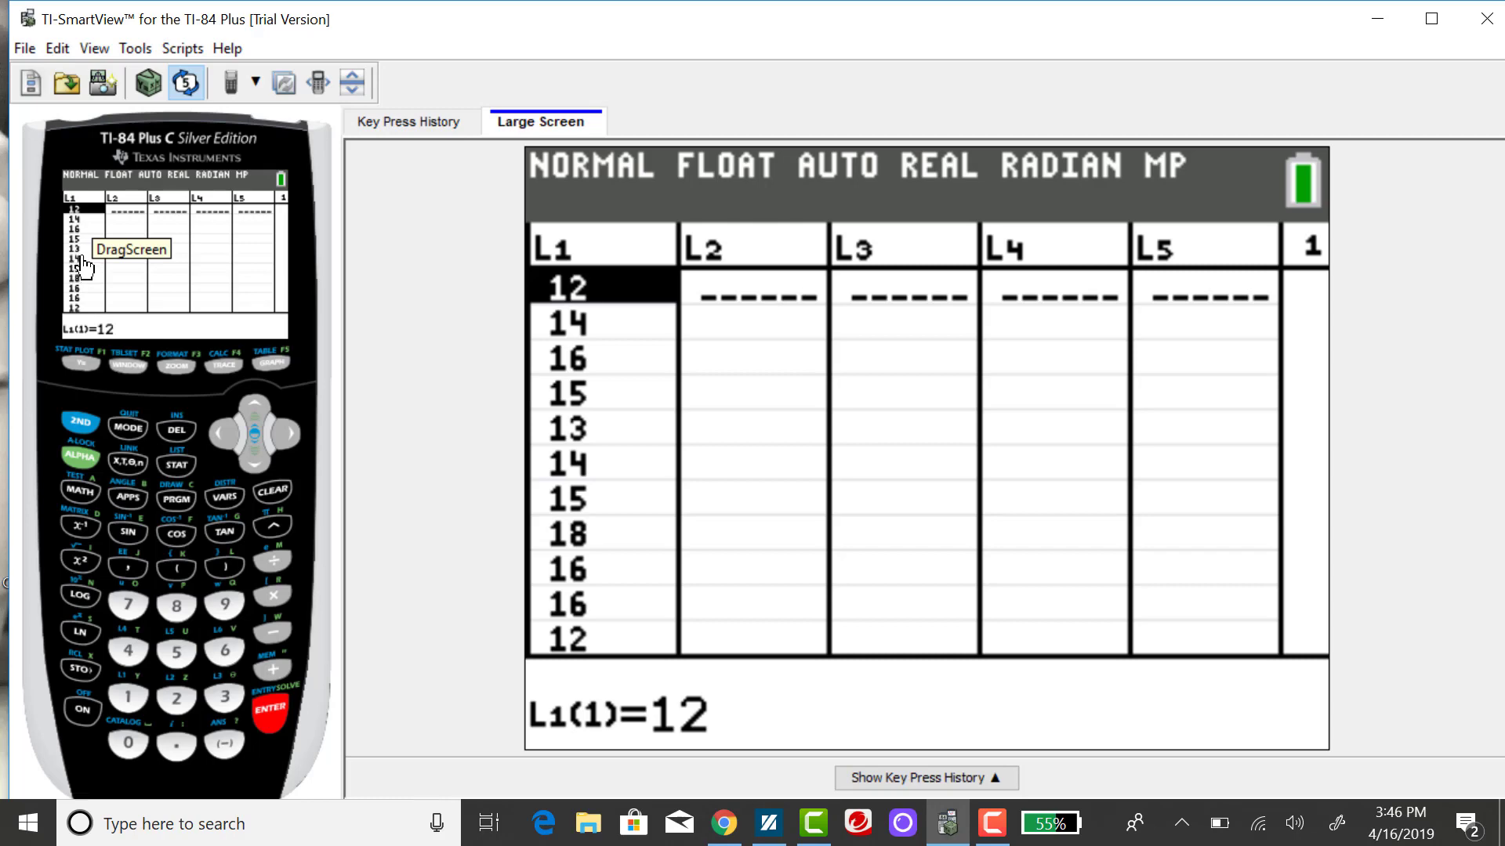
mouse_move(184, 479)
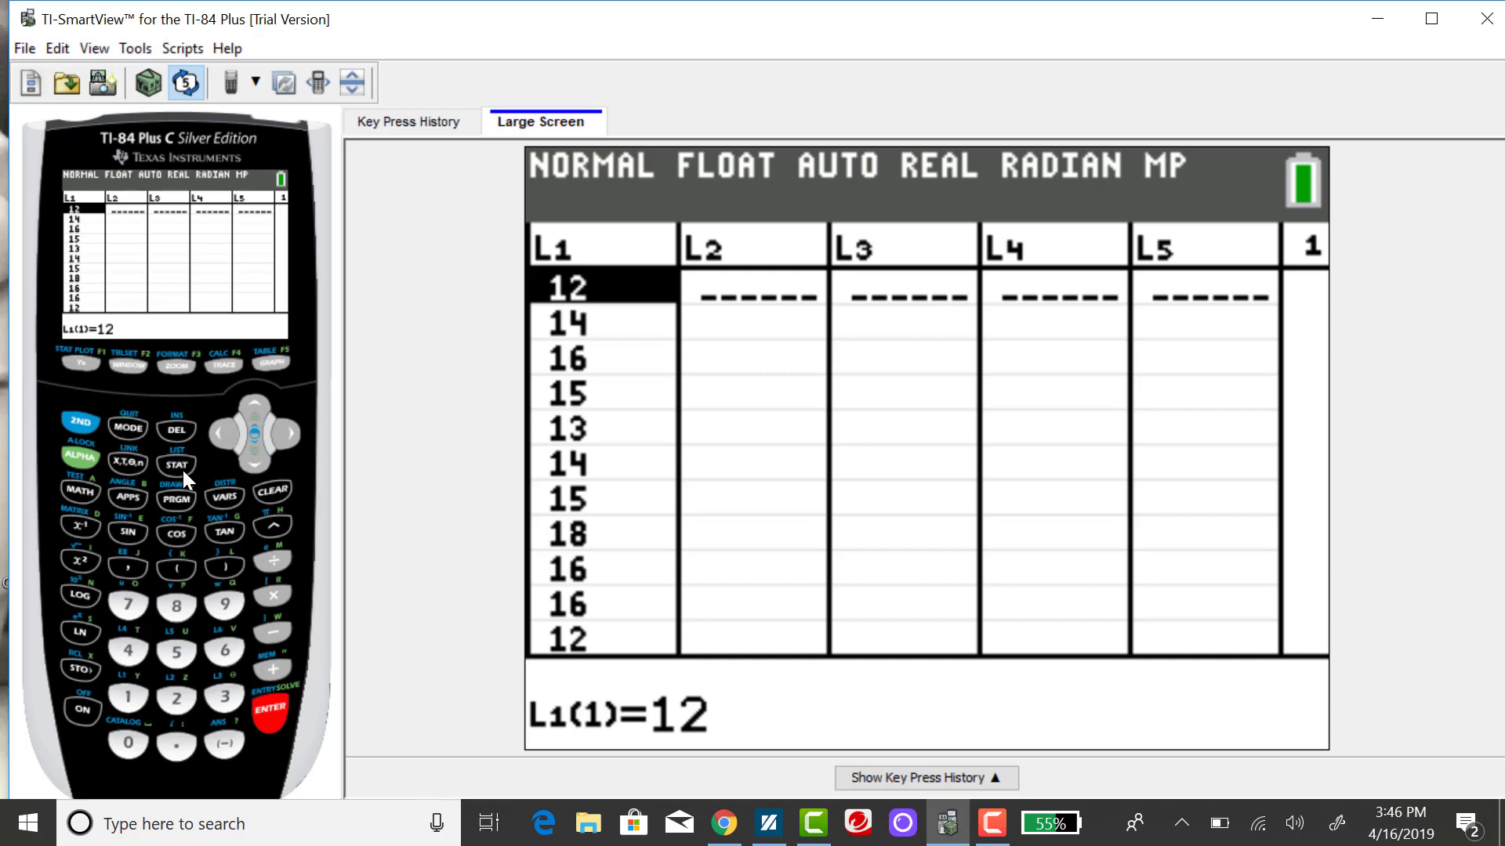
Choose 1-Var Stats from the STAT CALC menu with List set to L1.
left_click(175, 466)
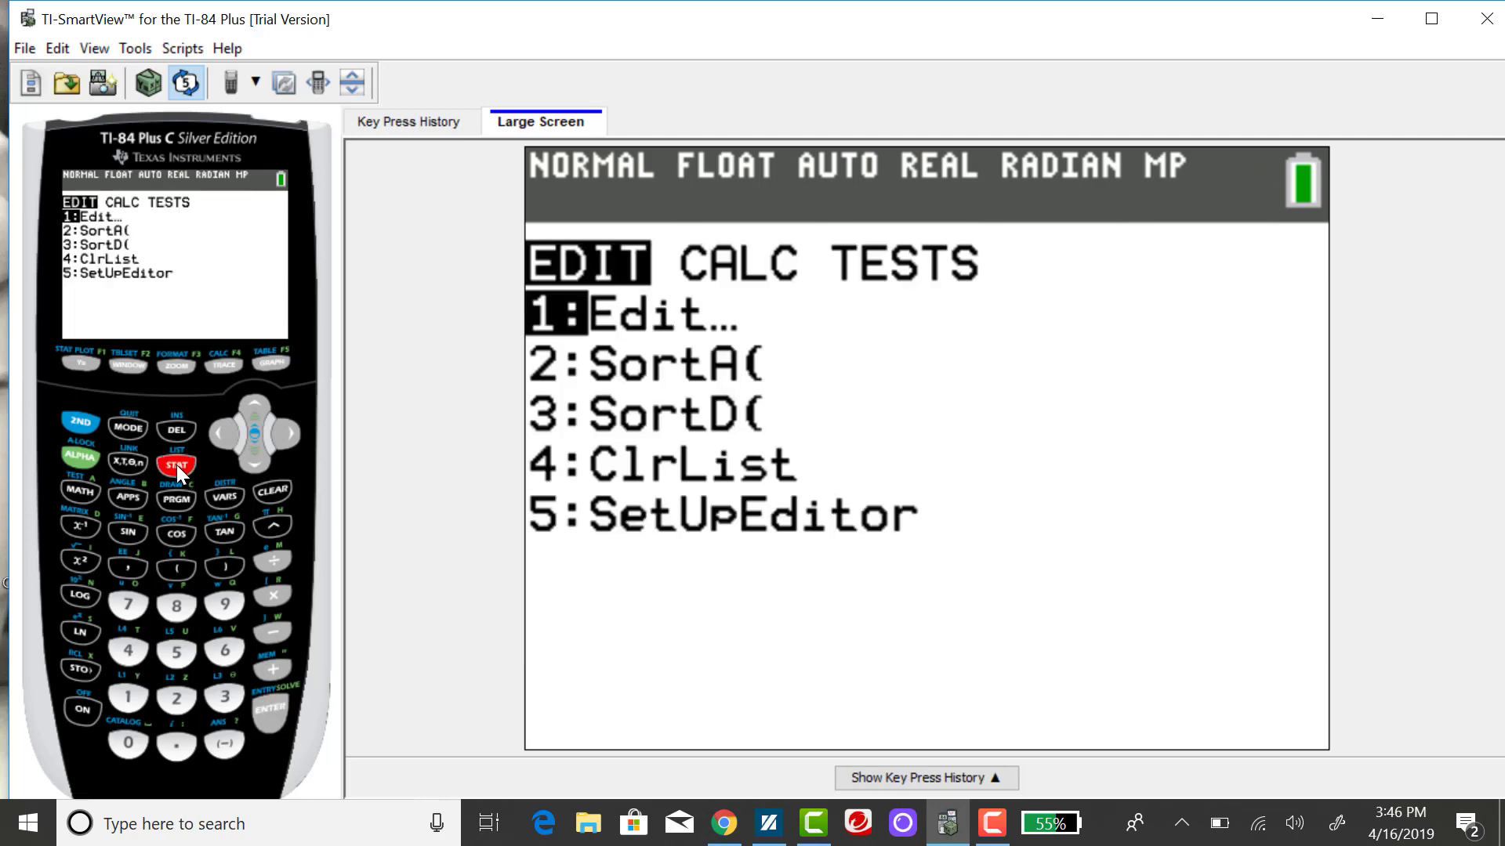
left_click(285, 434)
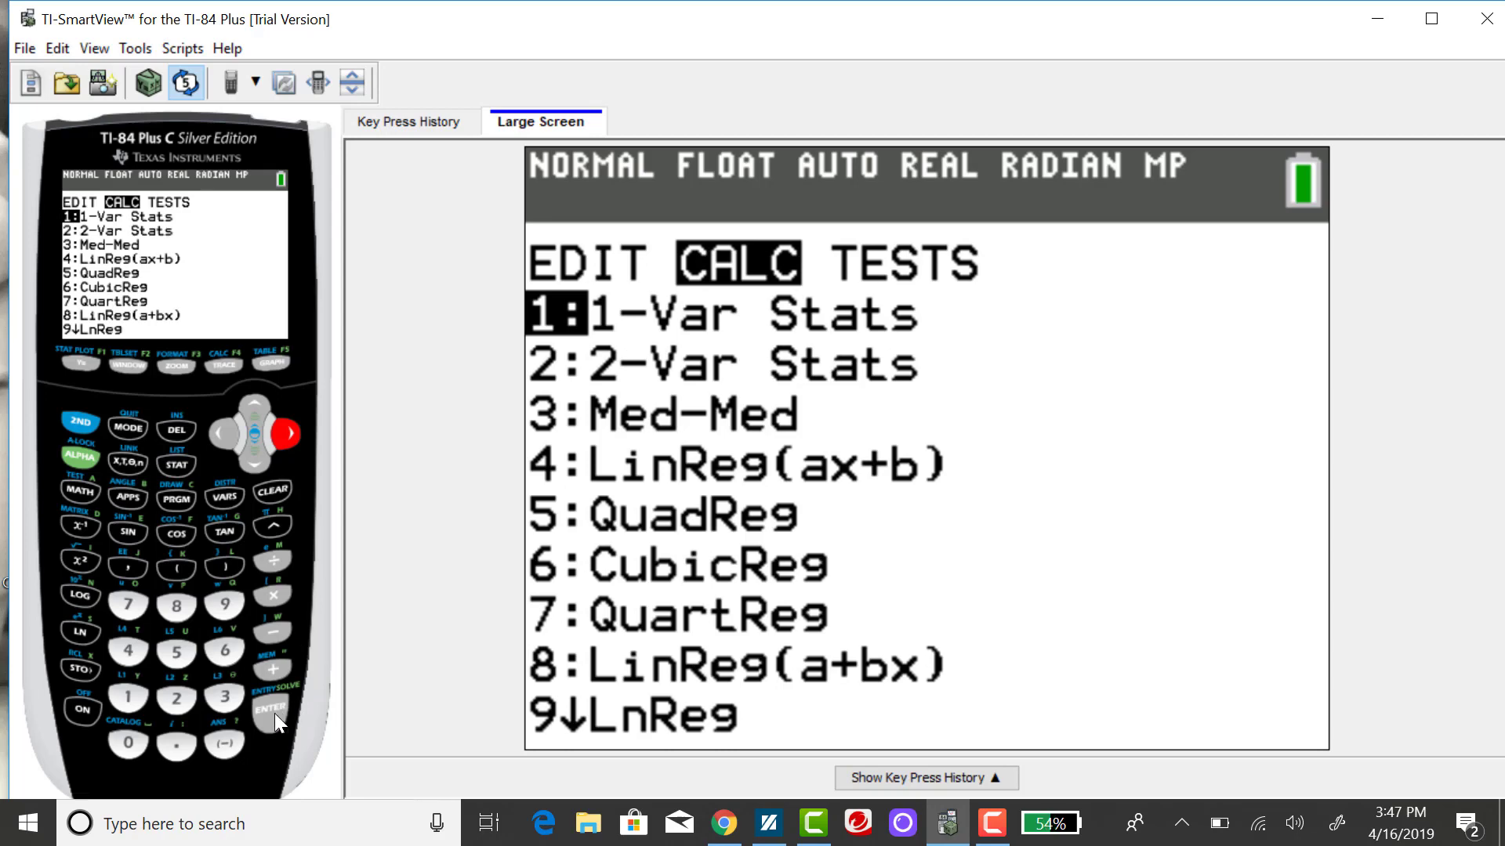
left_click(270, 707)
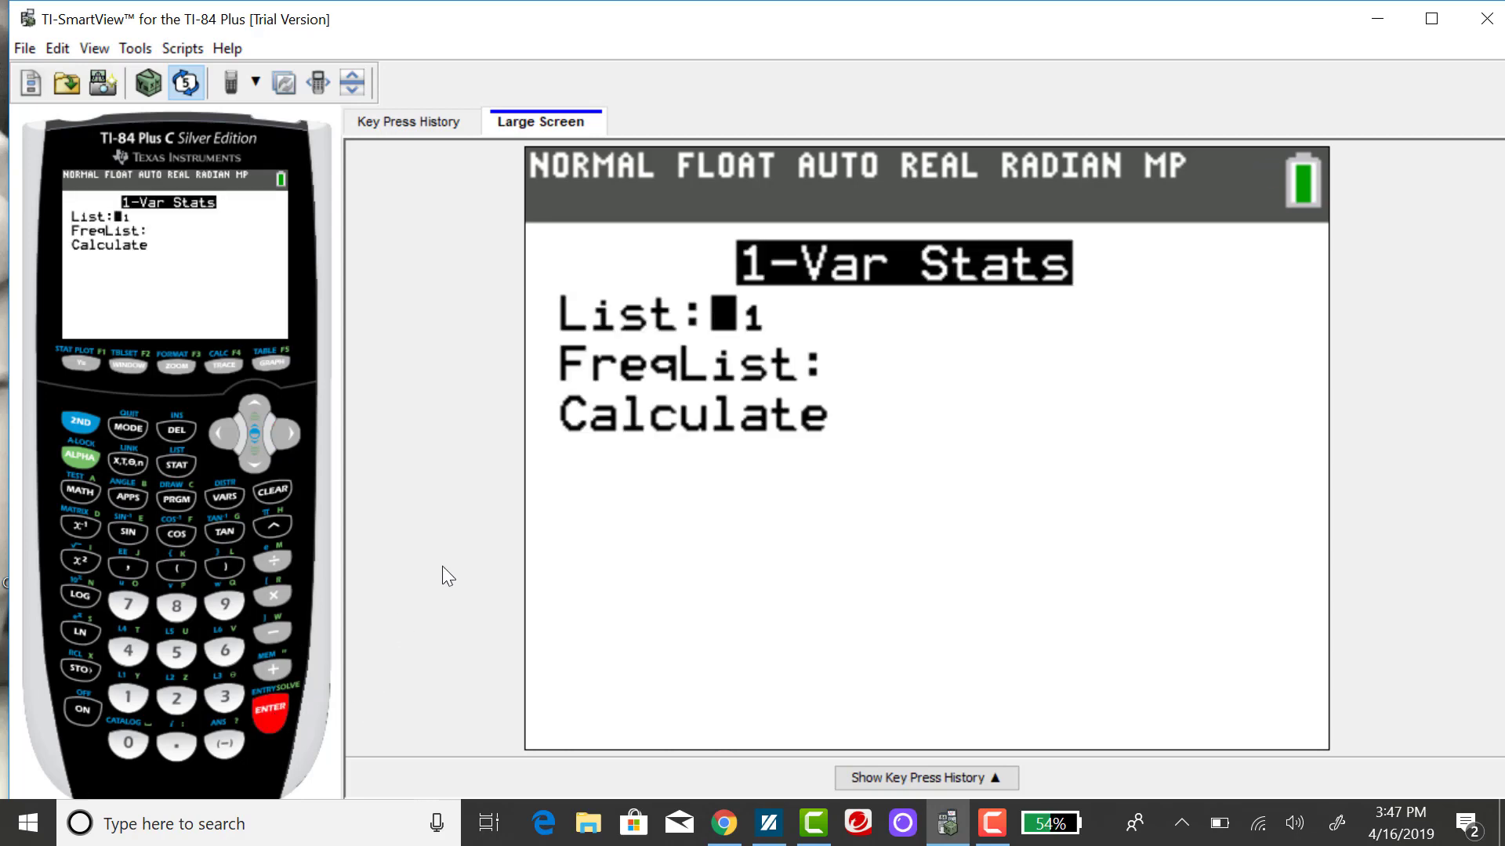
mouse_move(413, 556)
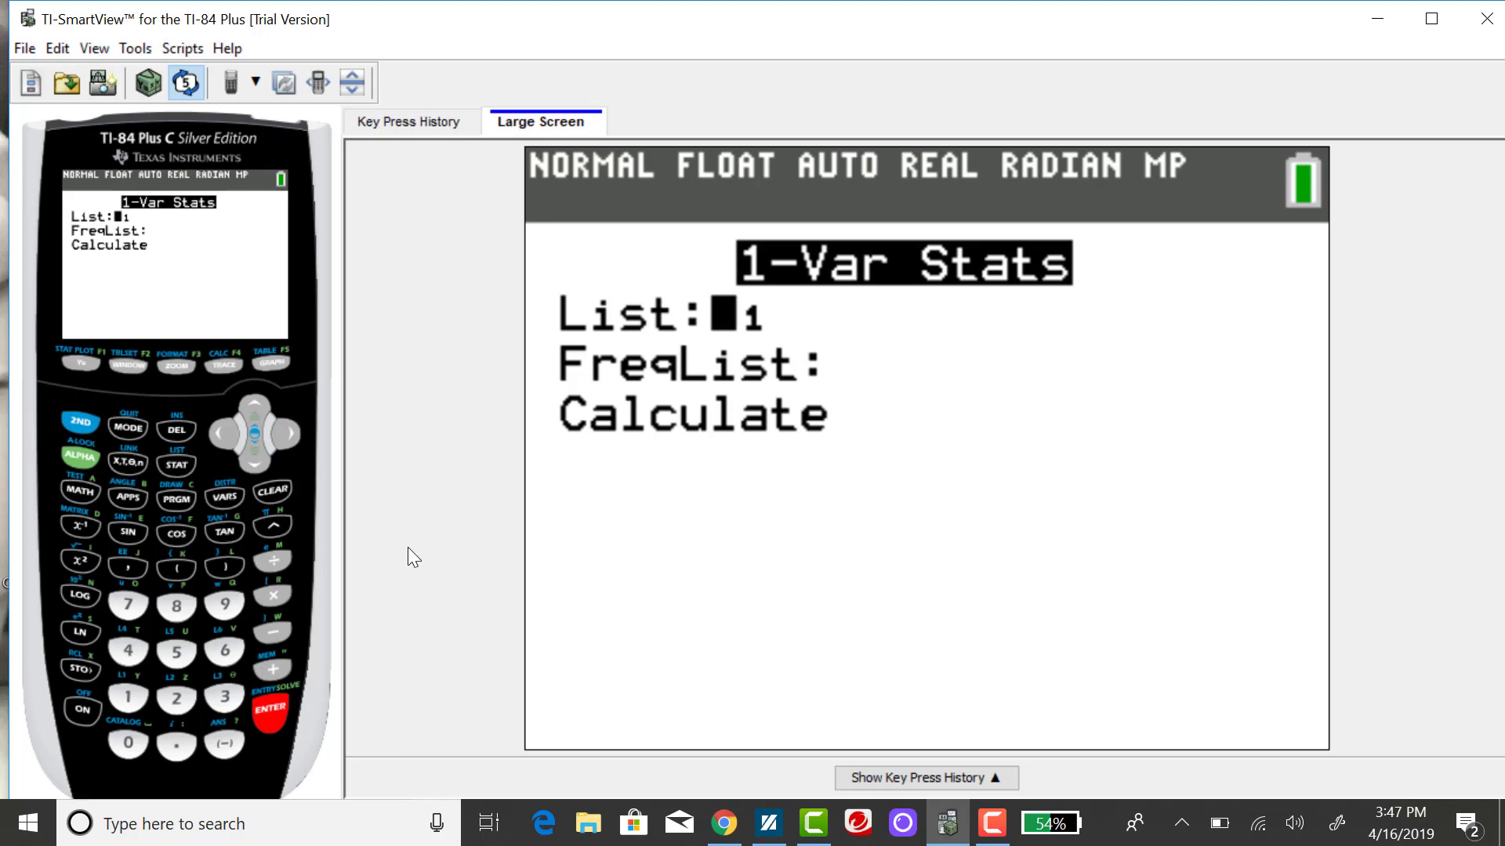
mouse_move(183, 285)
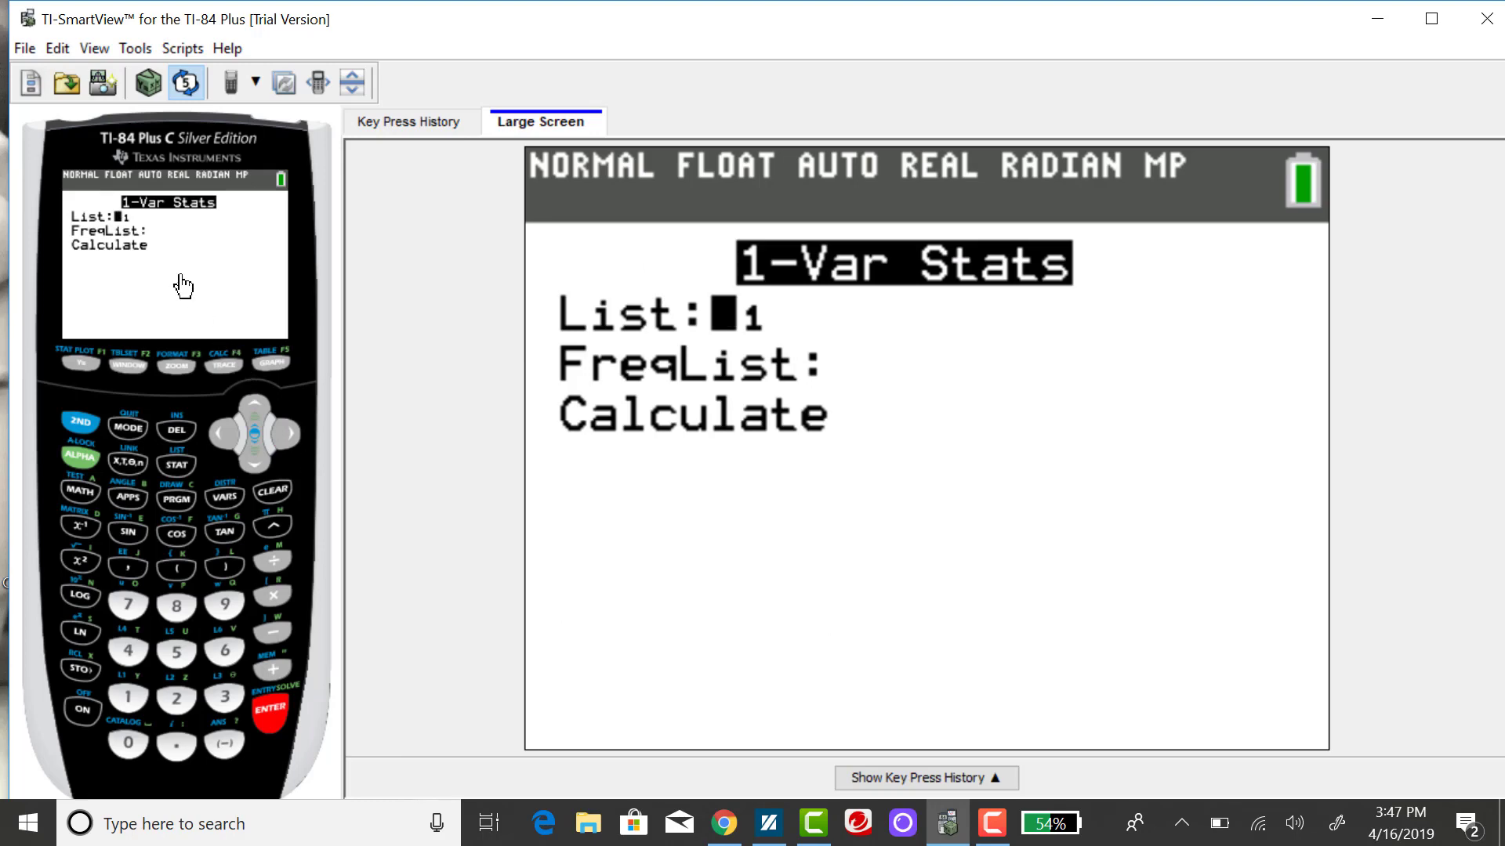
mouse_move(159, 236)
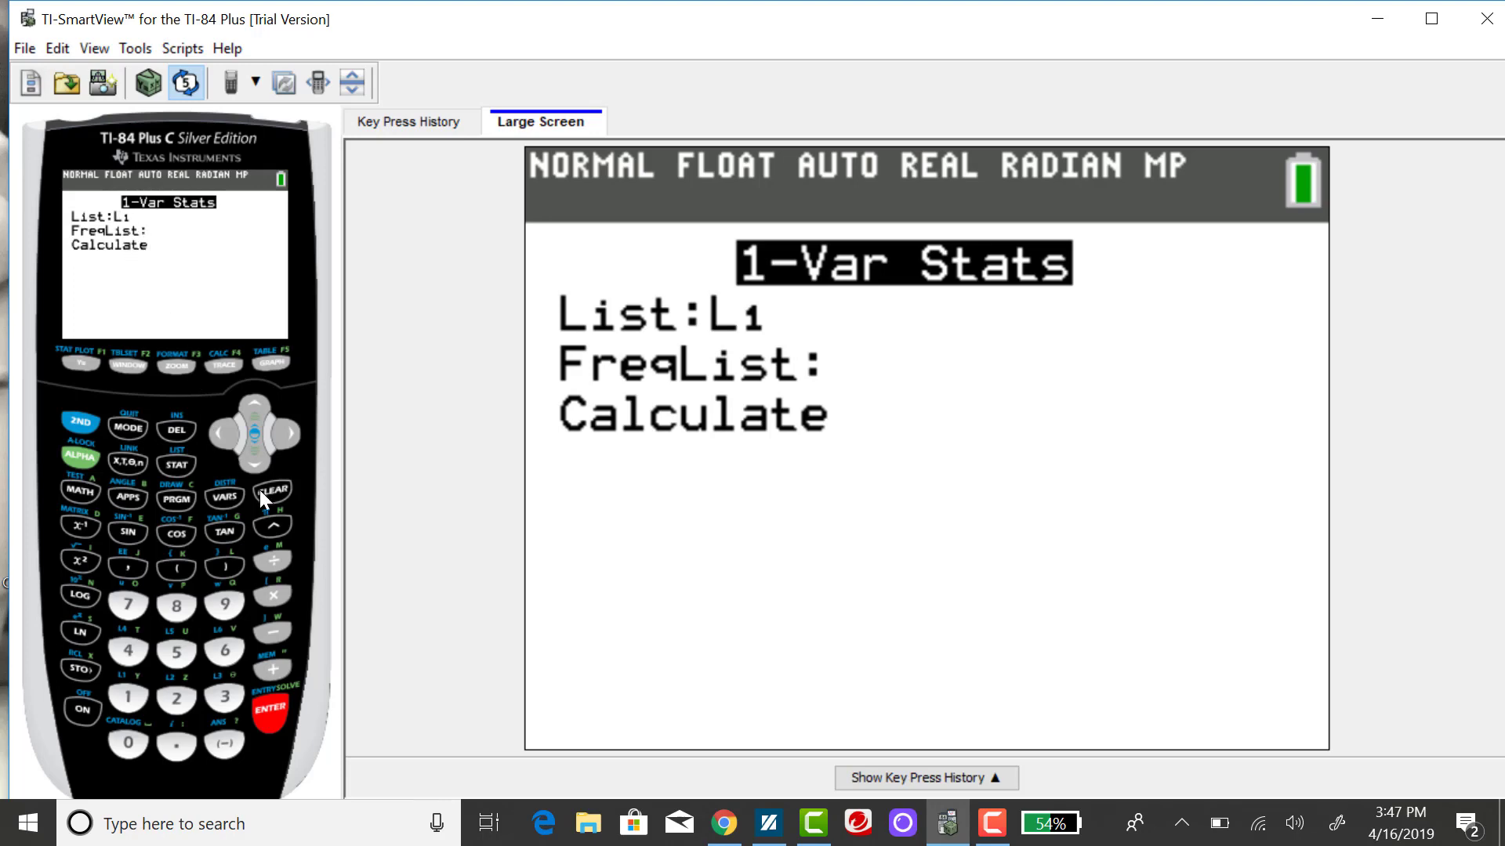
mouse_move(252, 470)
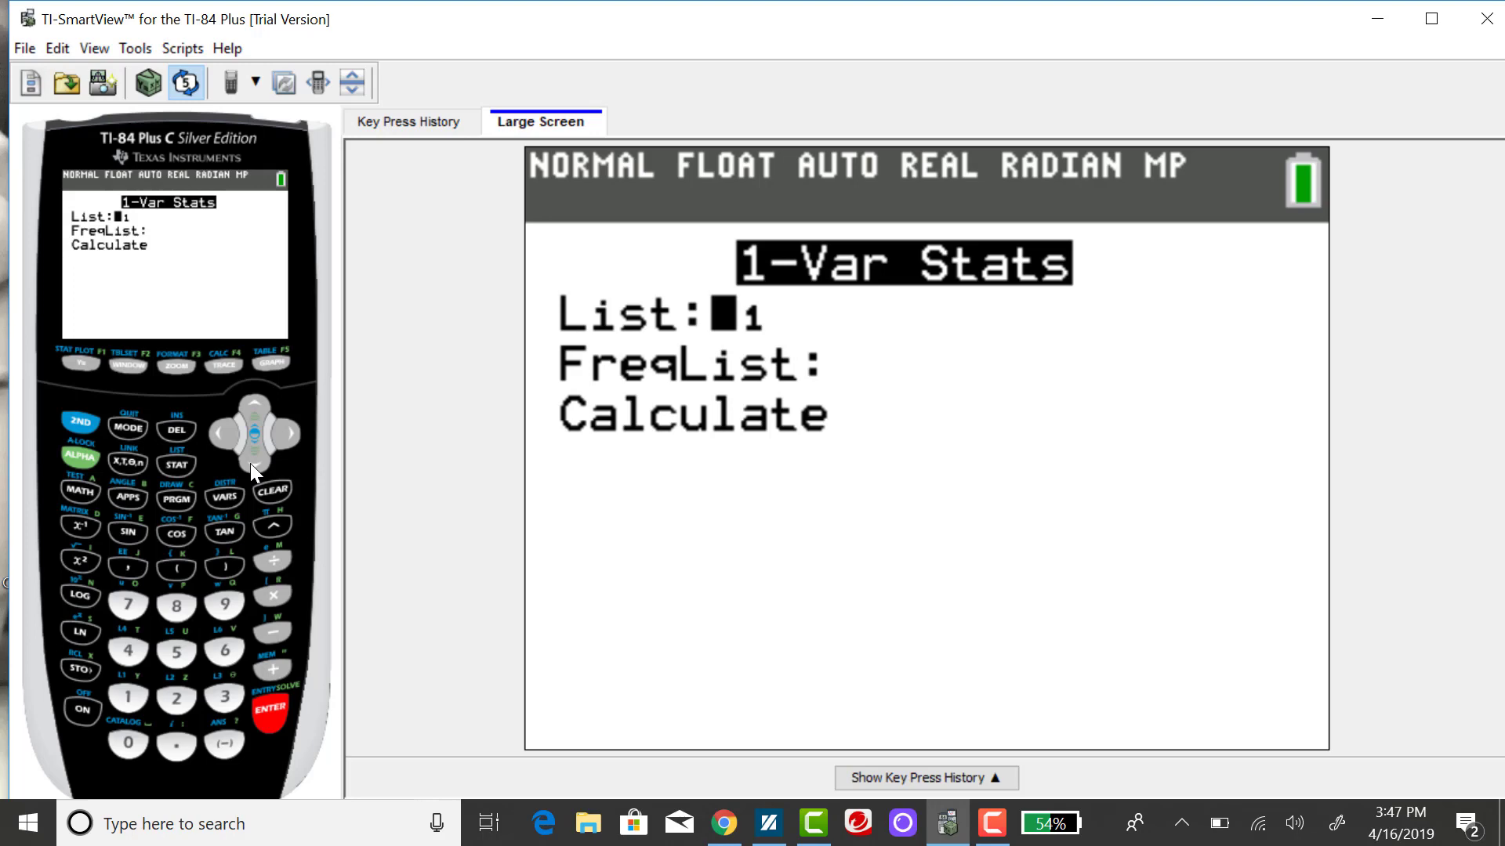
Run Calculate for 1-Var Stats on L1 with an empty FreqList.
left_click(253, 432)
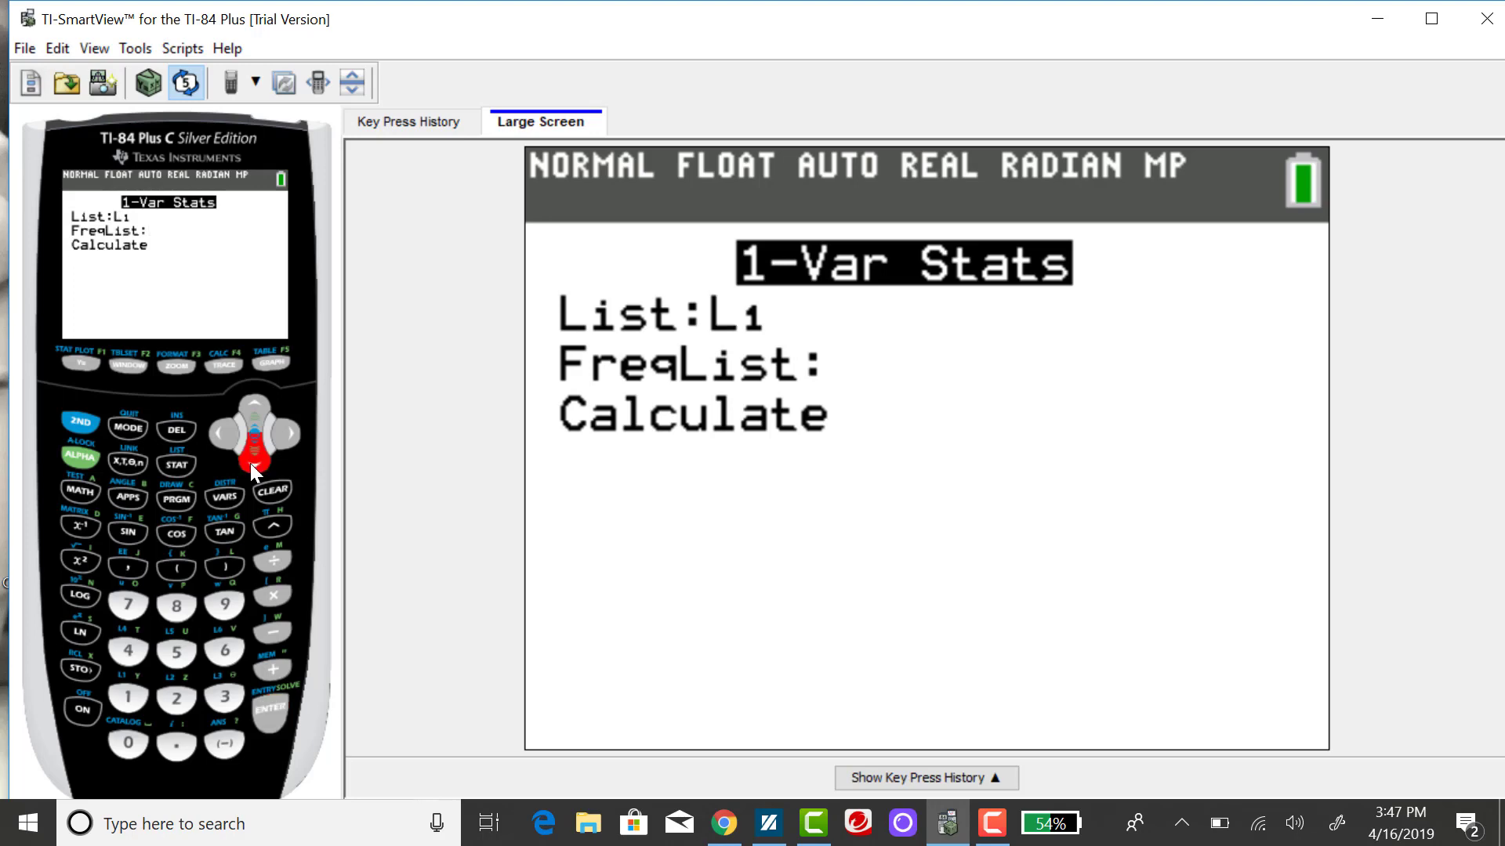
mouse_move(273, 727)
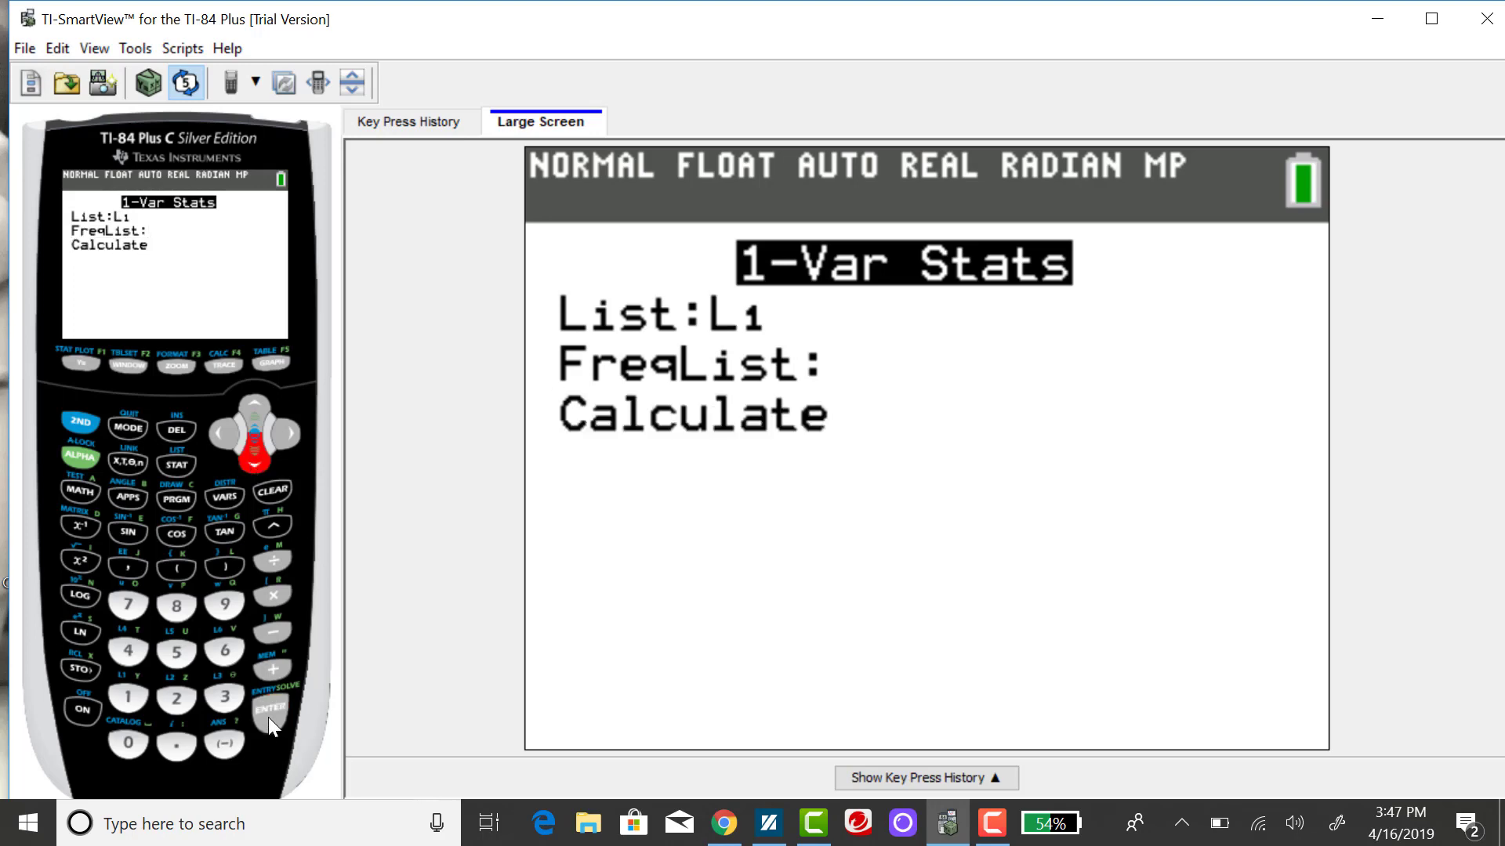
mouse_move(271, 709)
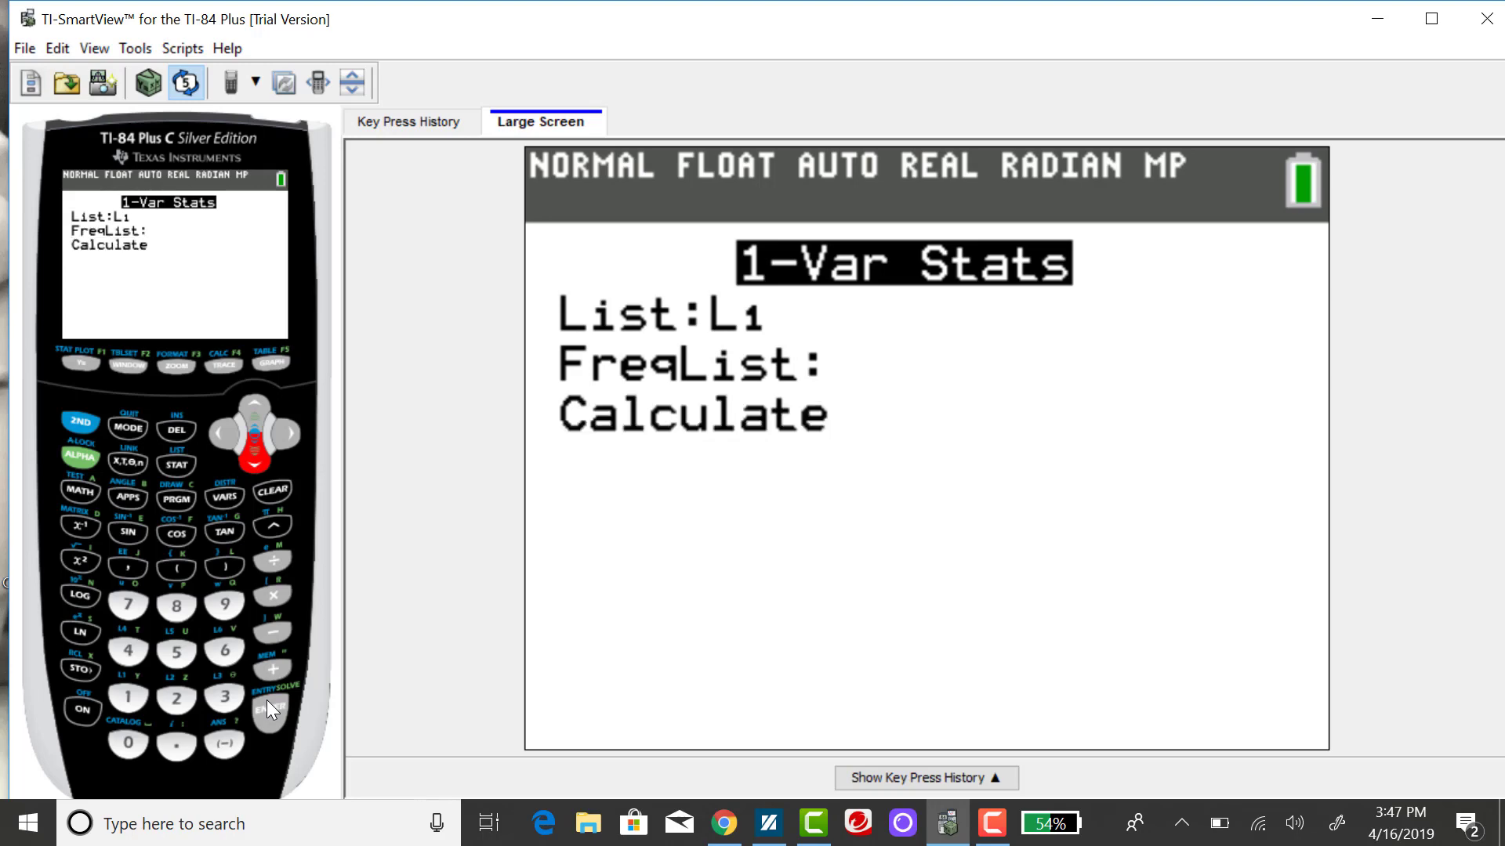
left_click(272, 711)
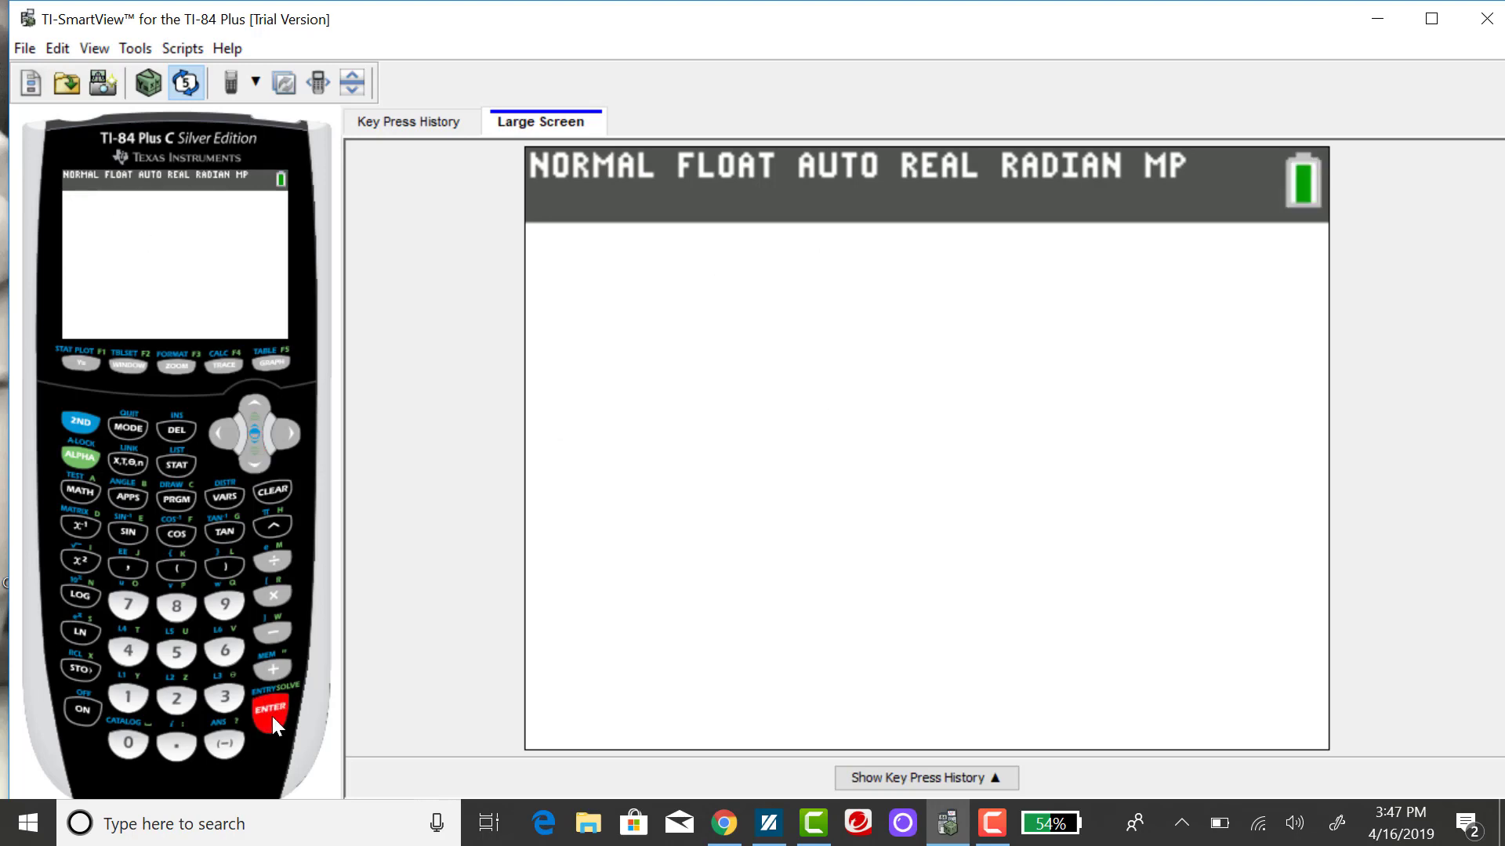
left_click(270, 711)
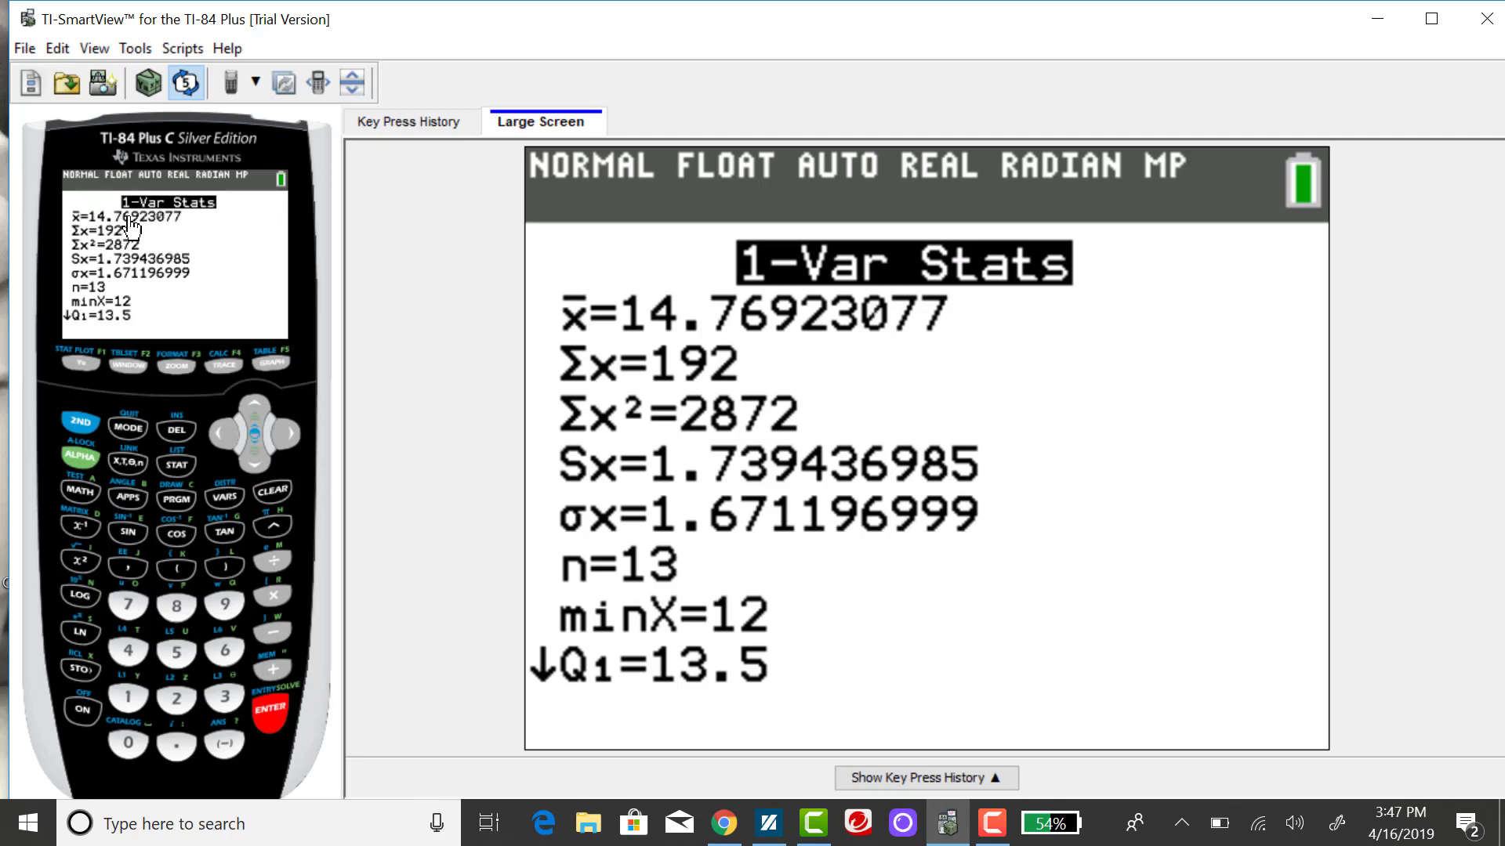
mouse_move(119, 240)
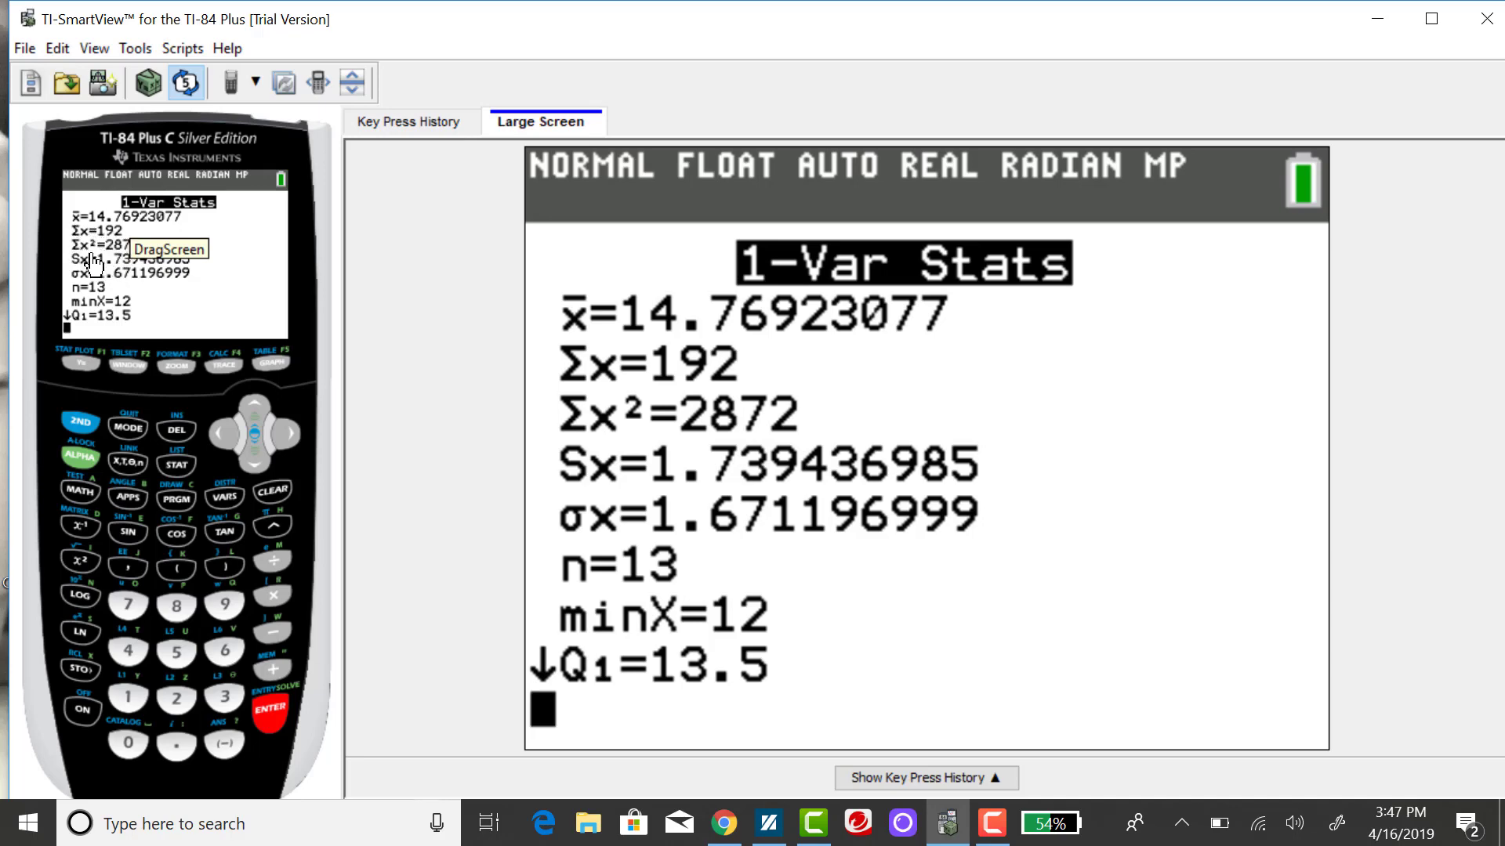
mouse_move(171, 290)
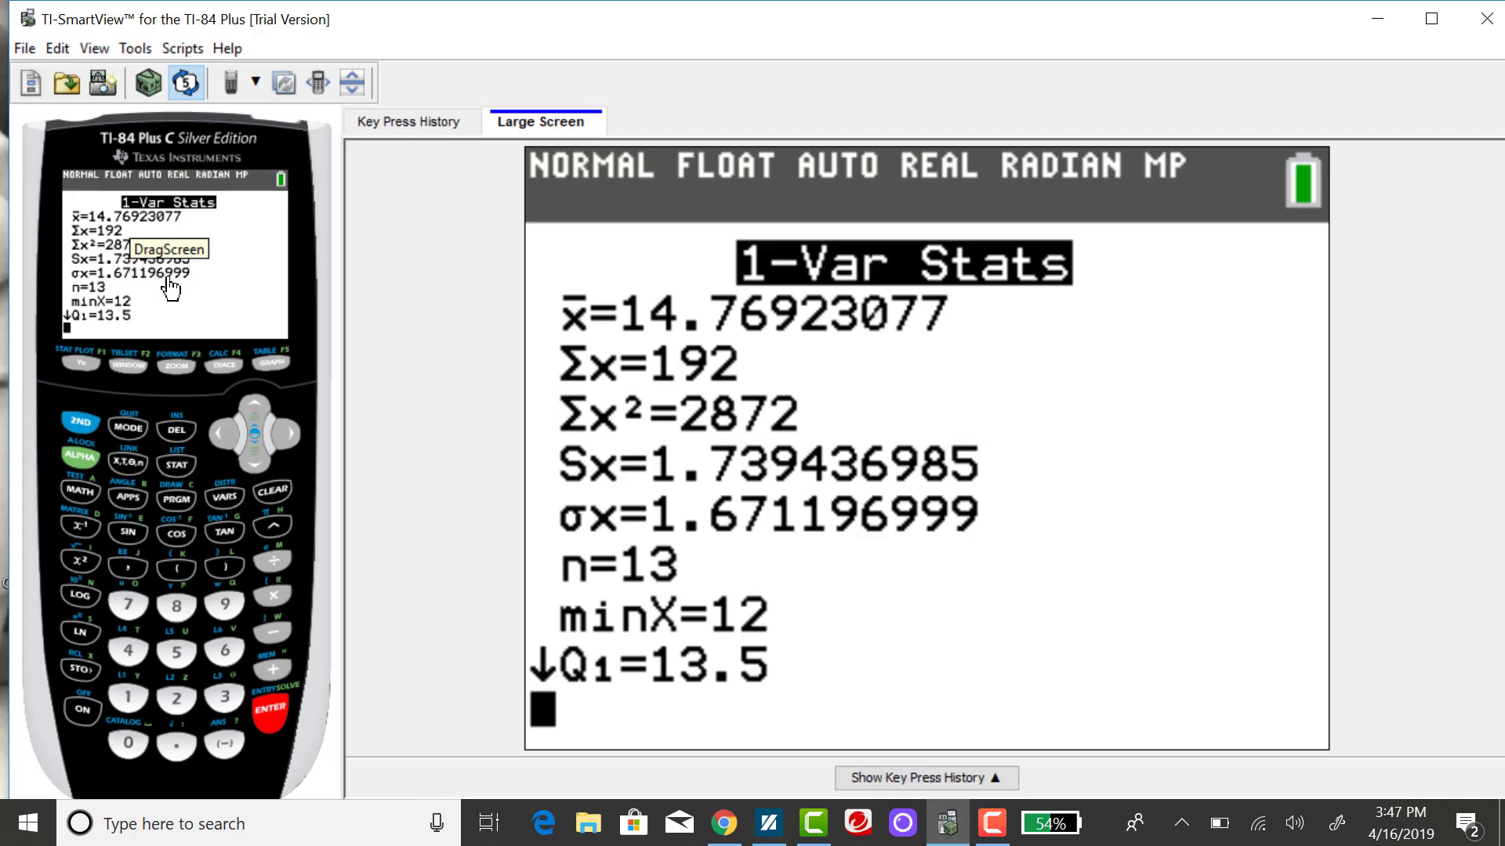
mouse_move(206, 305)
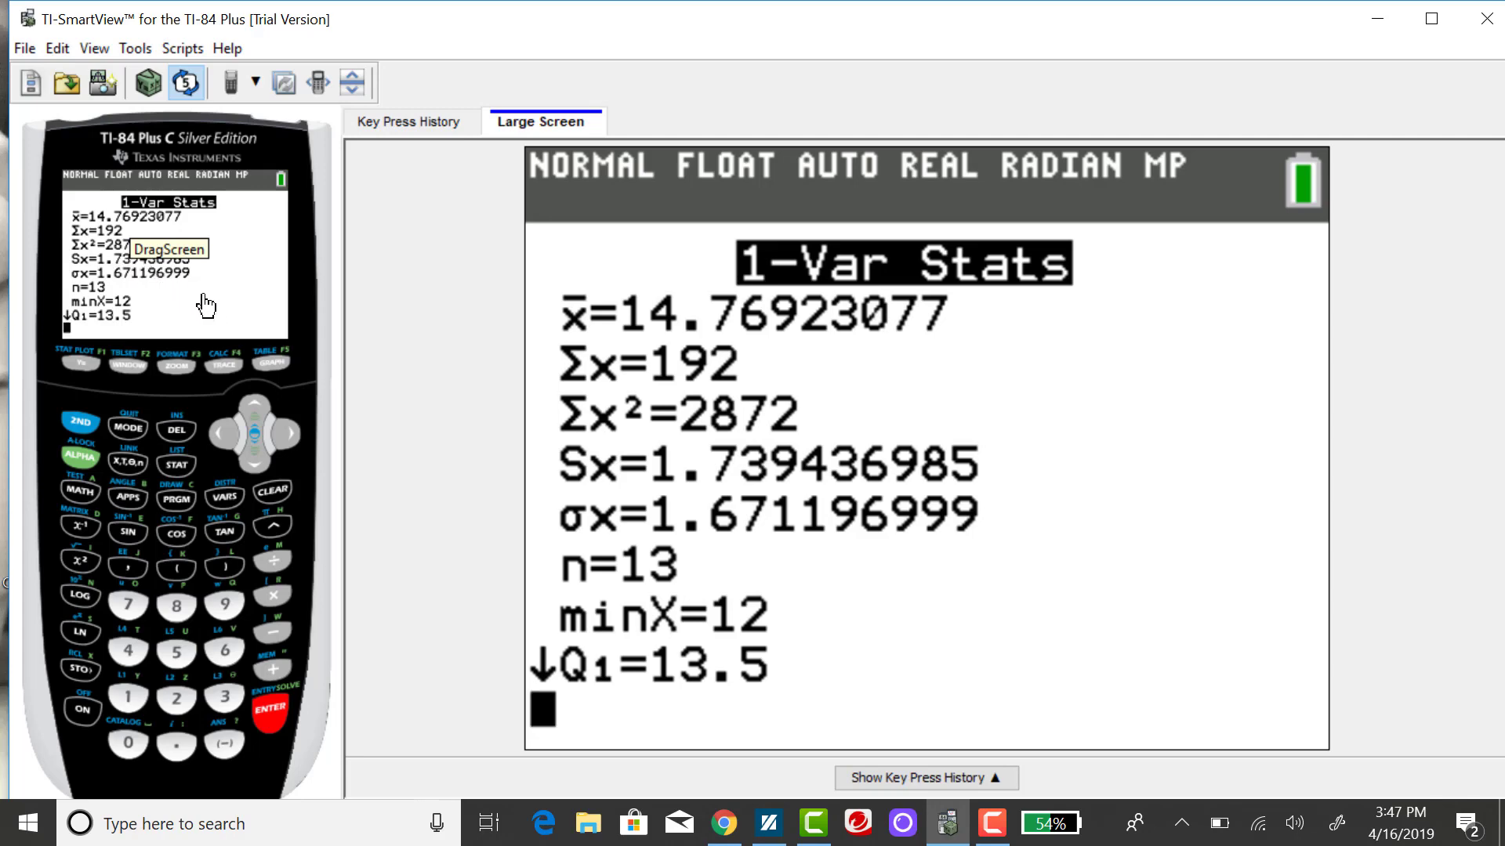
mouse_move(163, 319)
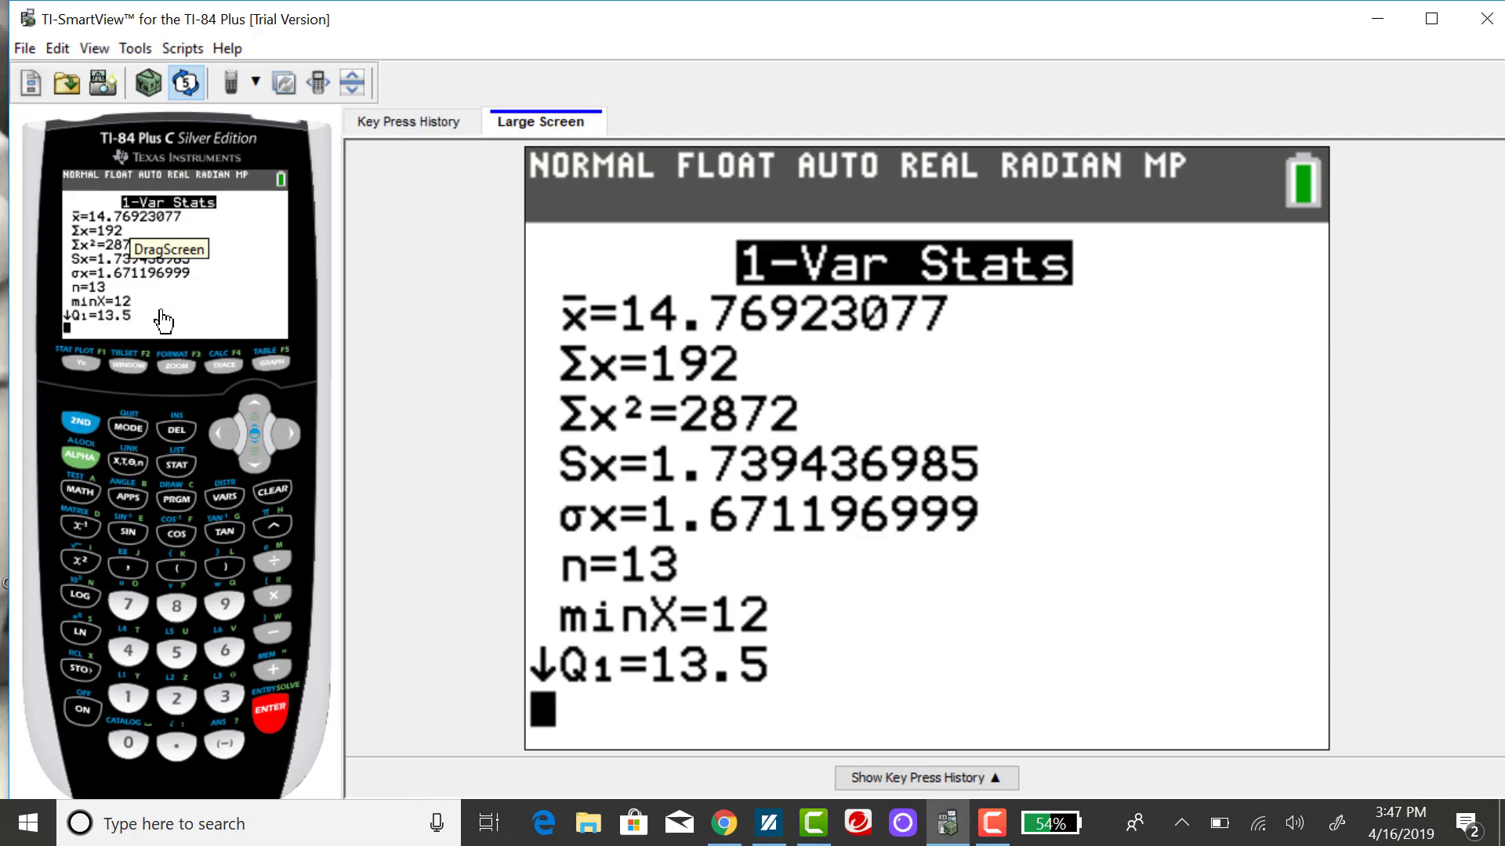
mouse_move(198, 320)
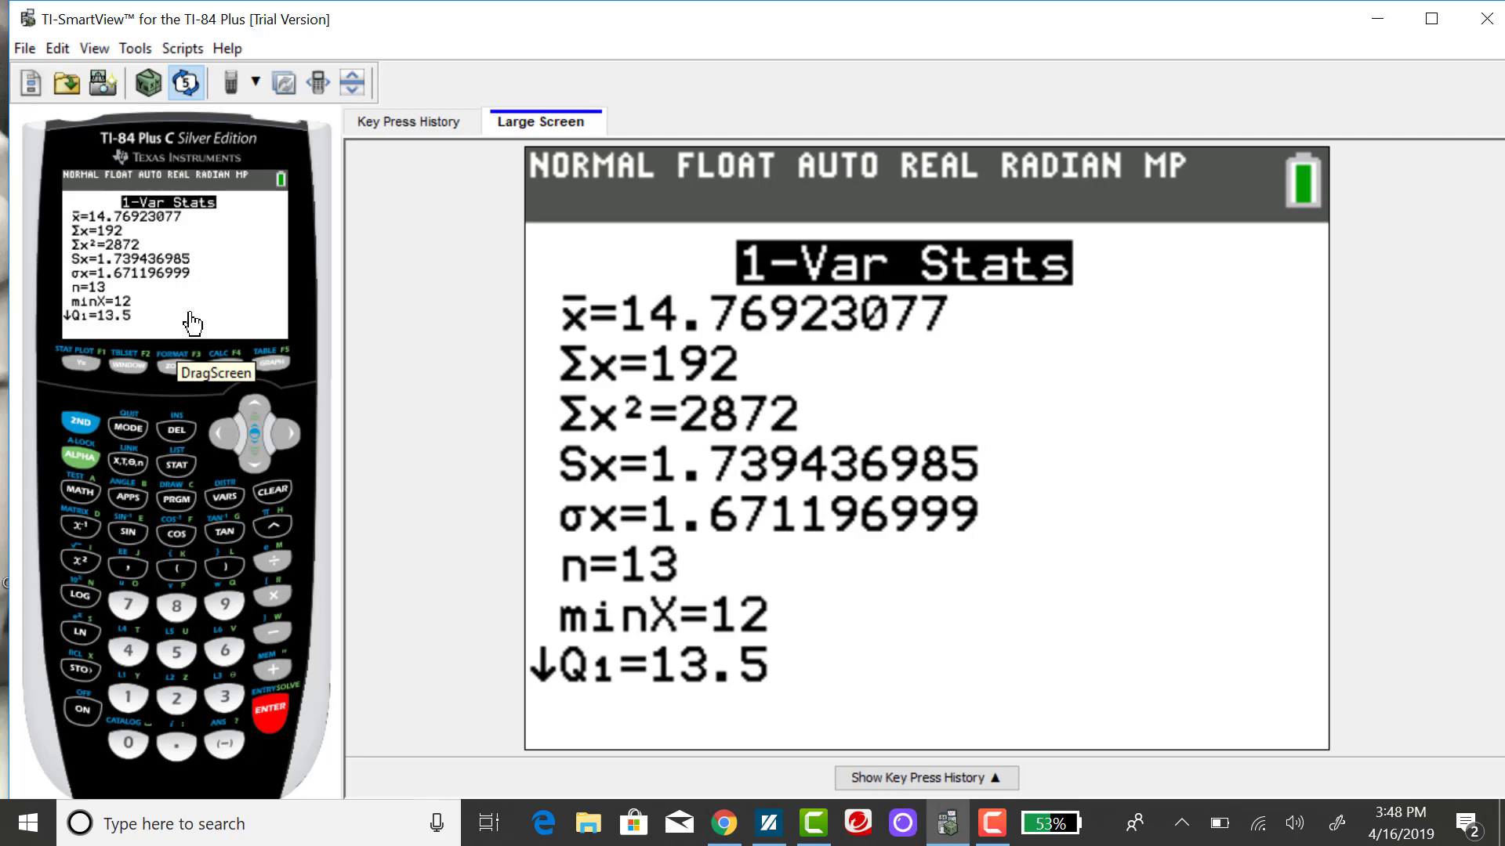
mouse_move(96, 283)
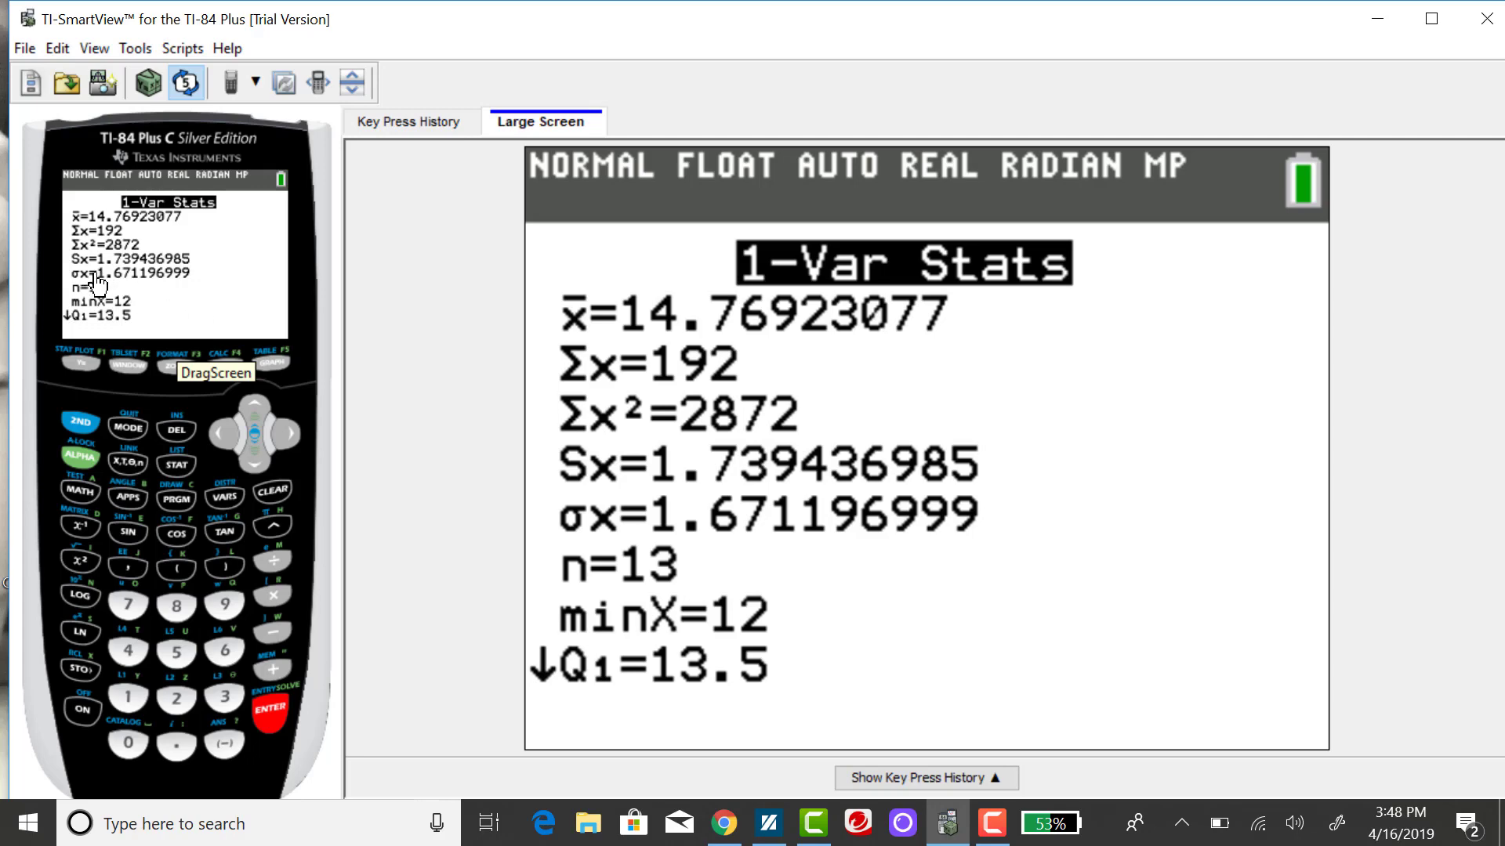
mouse_move(103, 282)
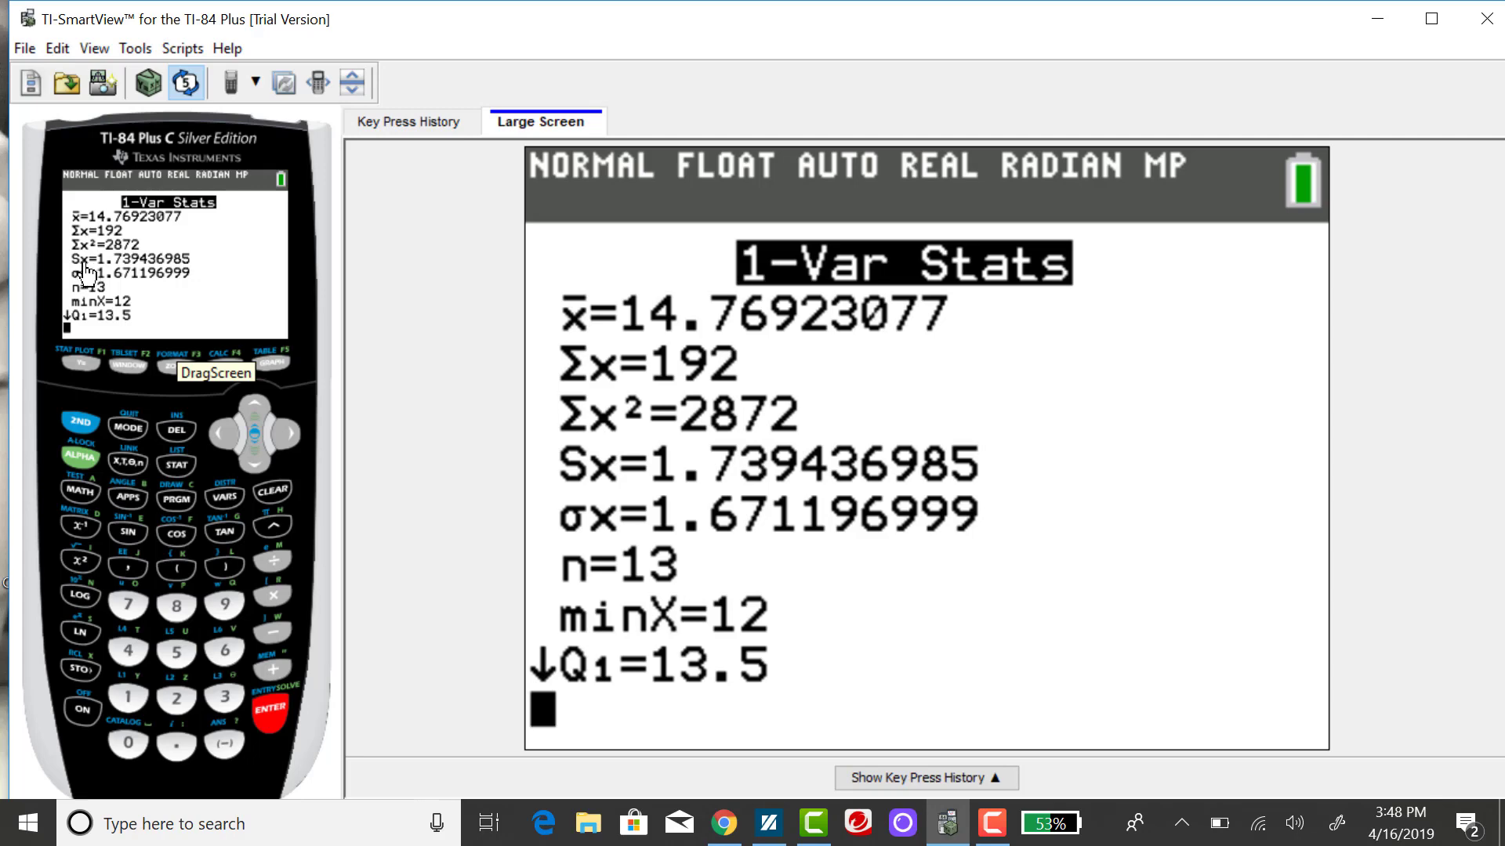
mouse_move(81, 275)
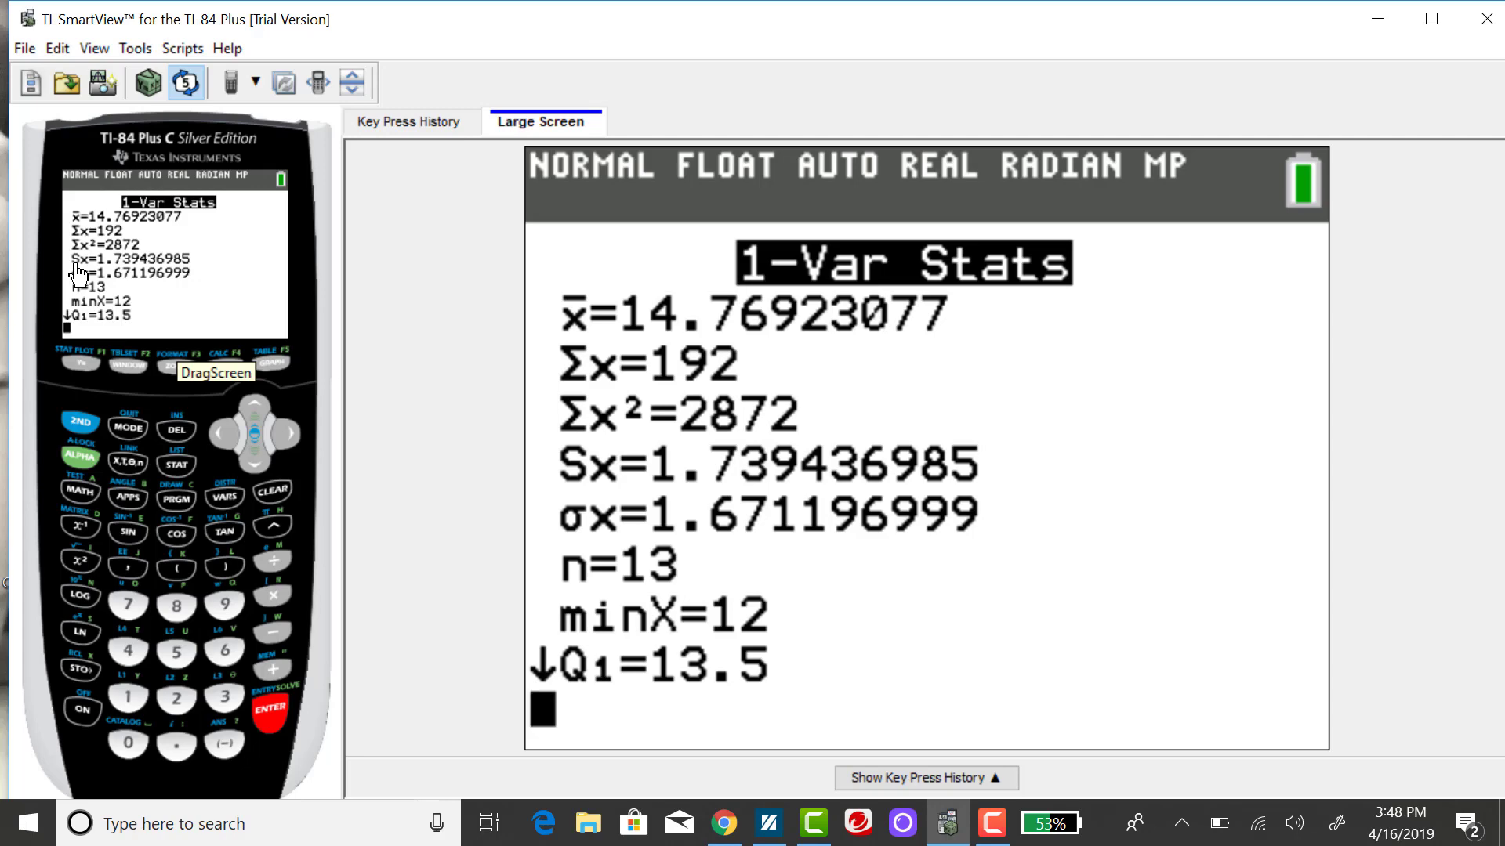
mouse_move(144, 273)
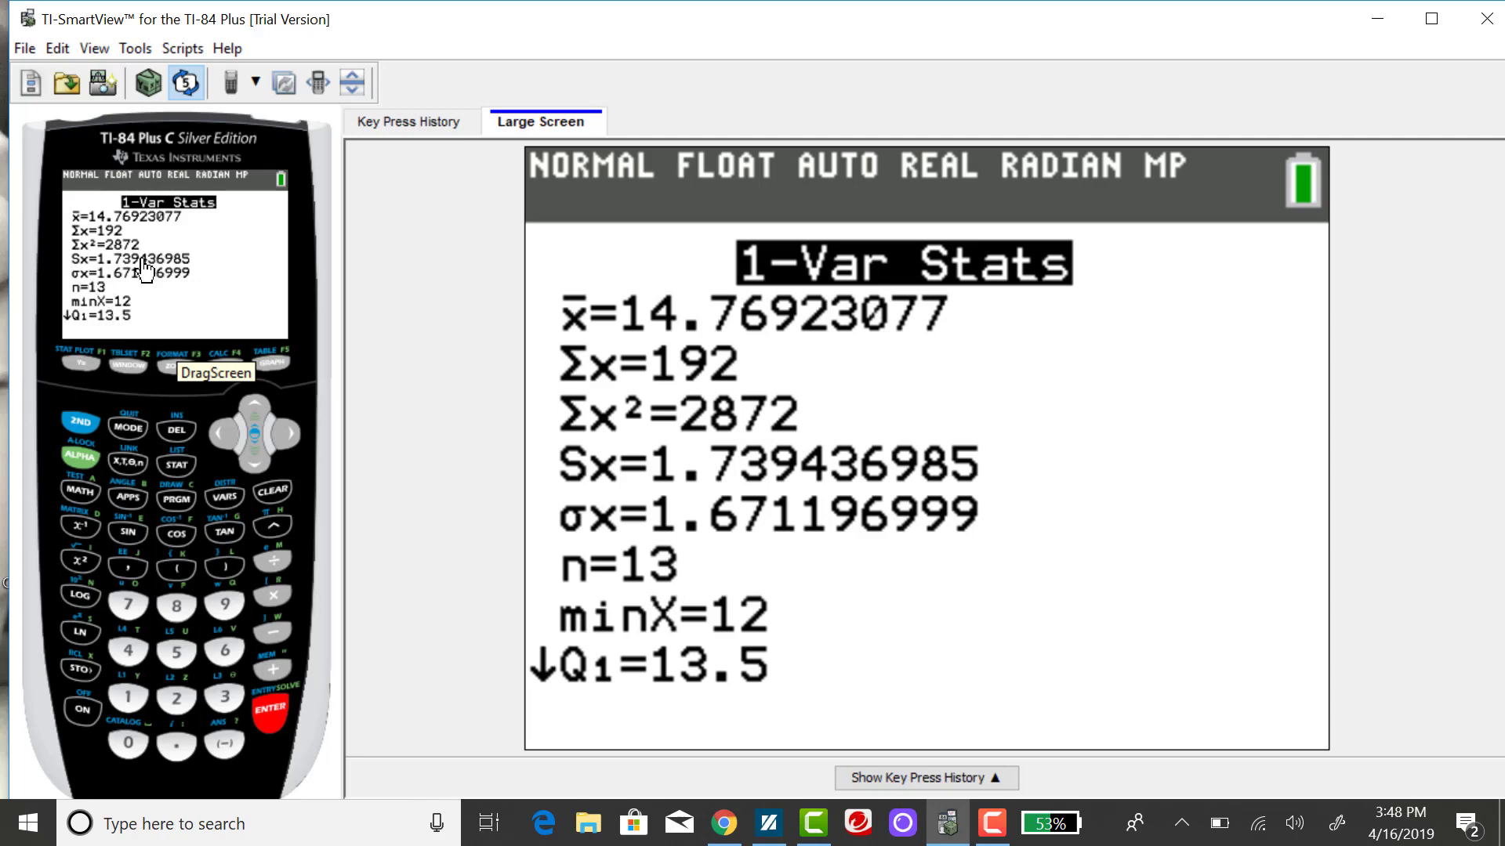
mouse_move(145, 277)
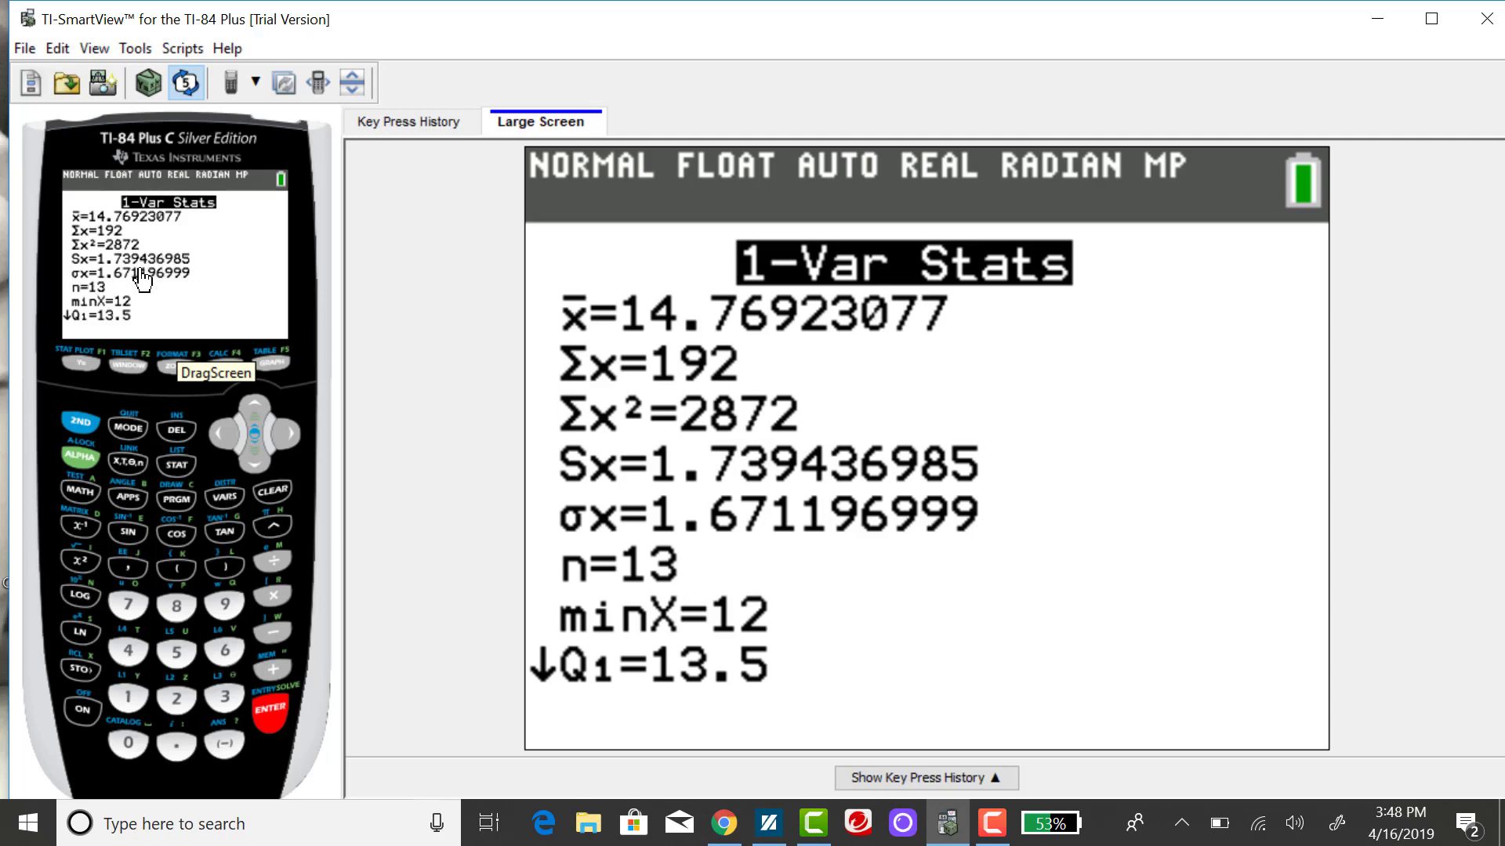
mouse_move(86, 278)
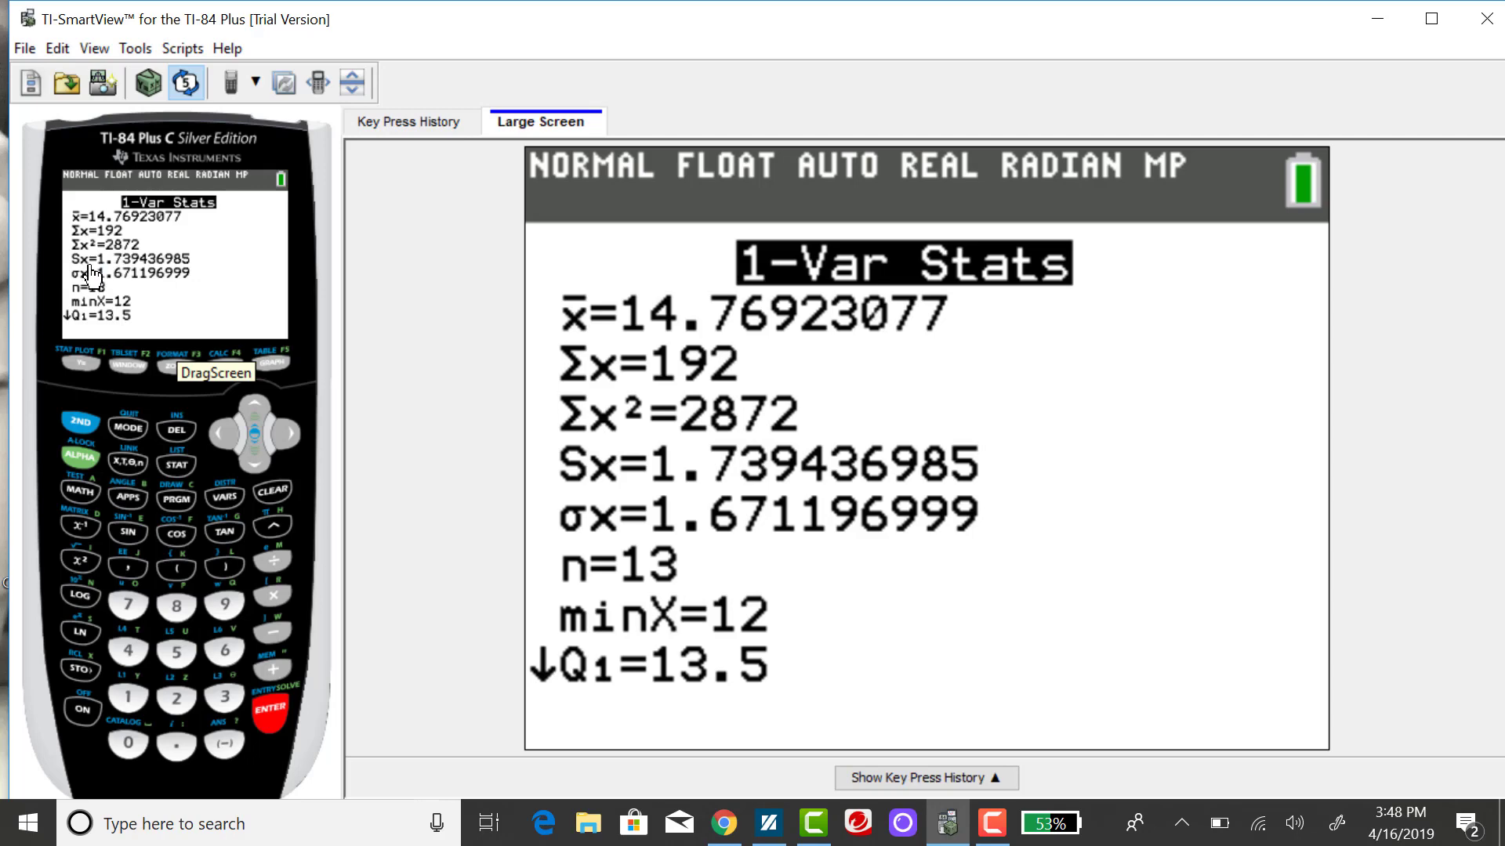
mouse_move(91, 288)
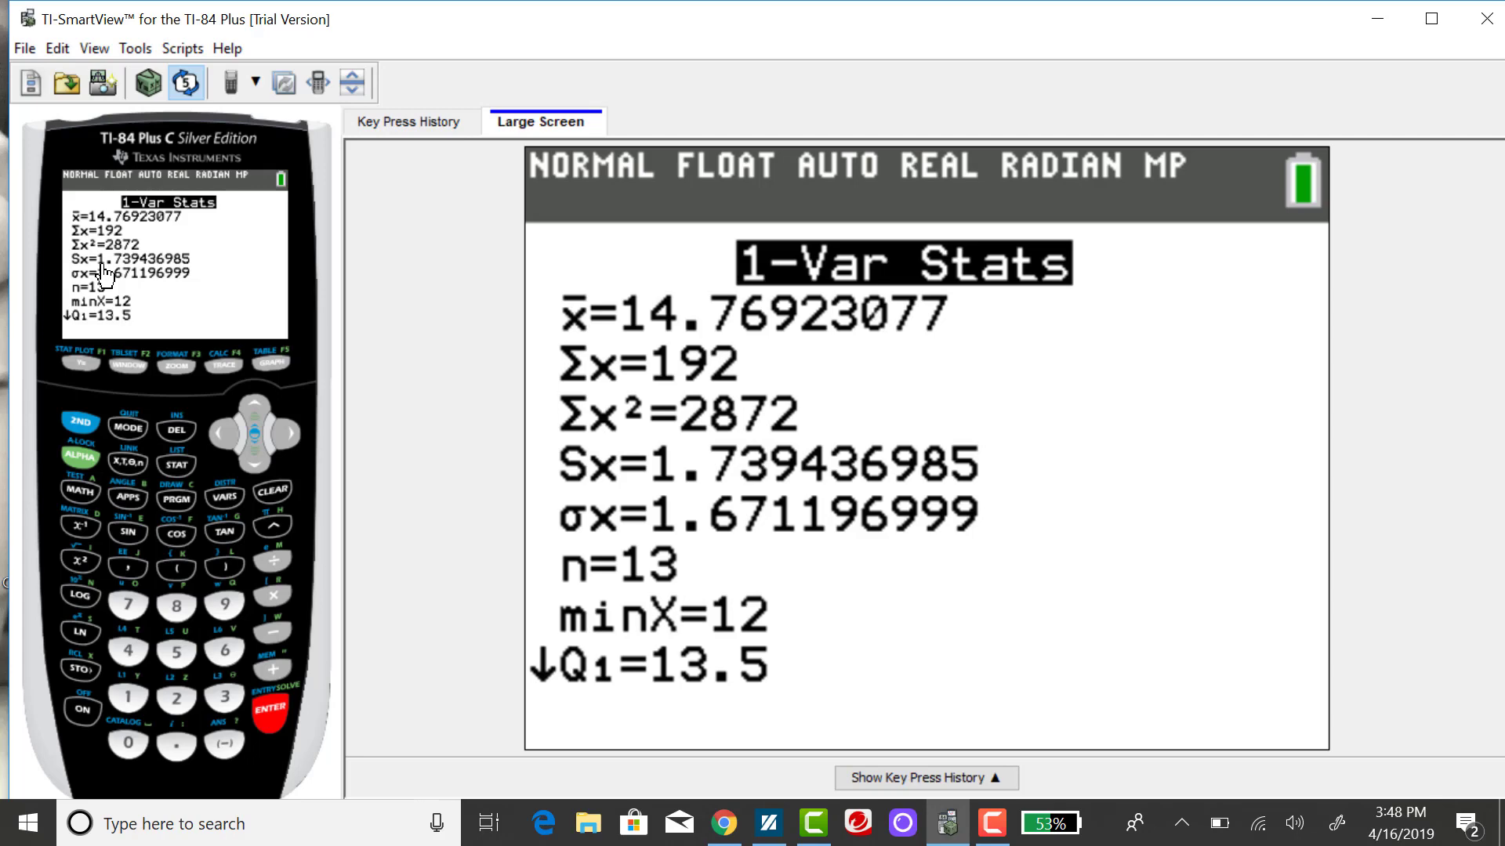
mouse_move(106, 278)
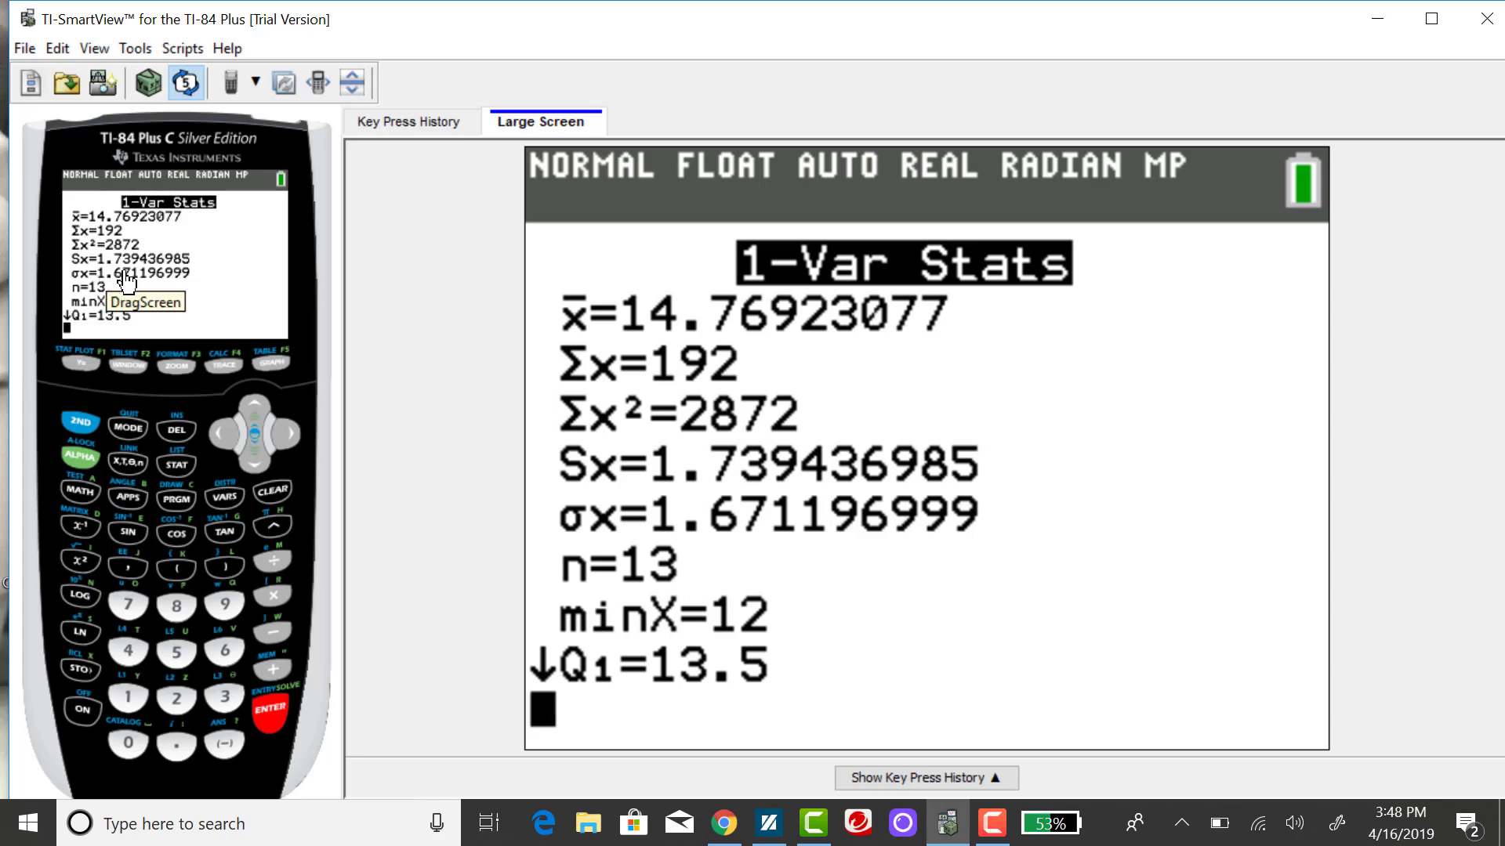
mouse_move(120, 278)
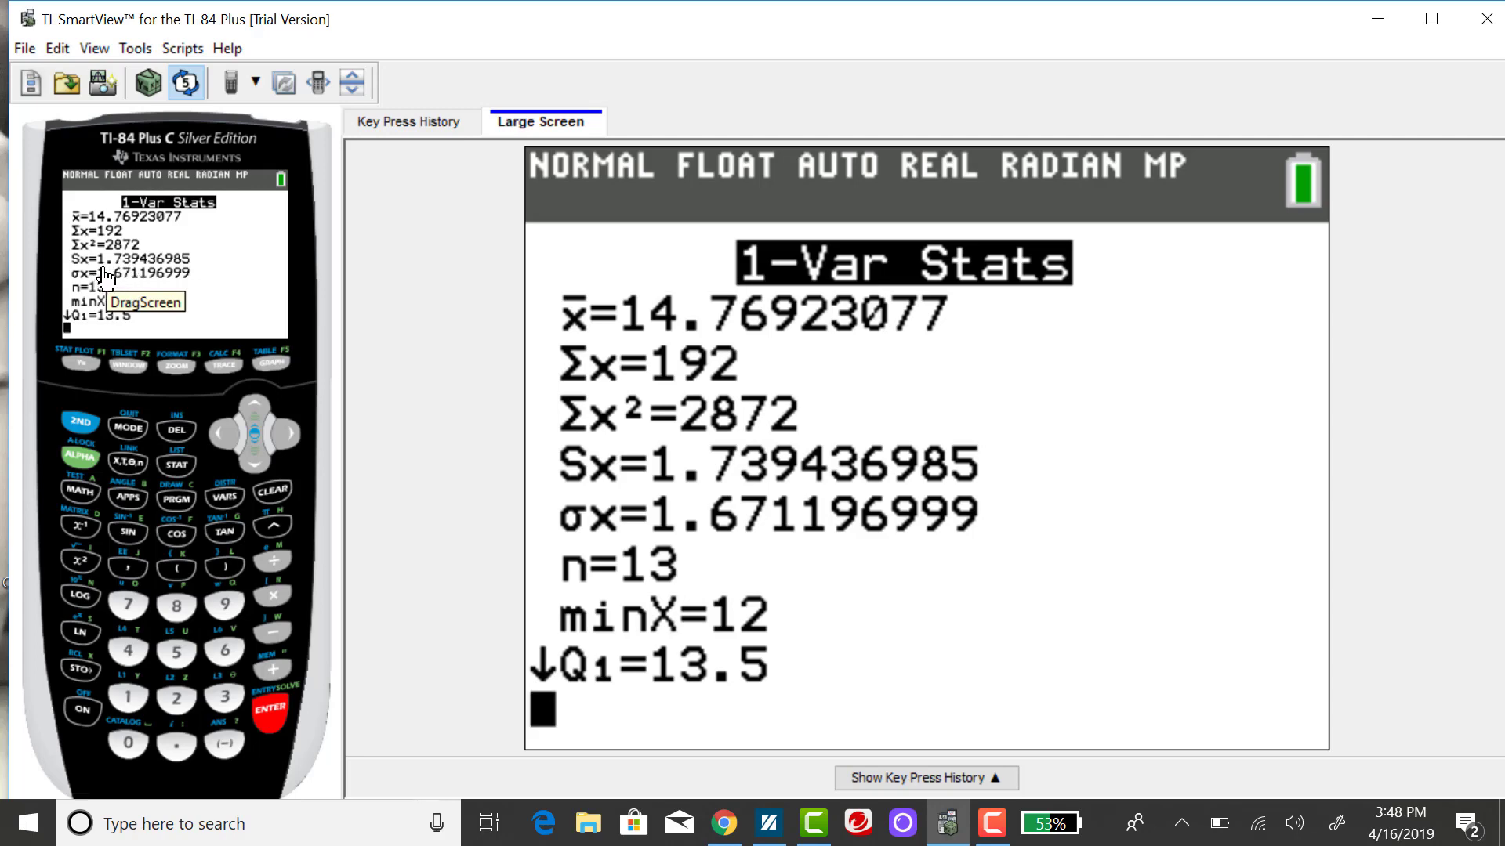
mouse_move(123, 278)
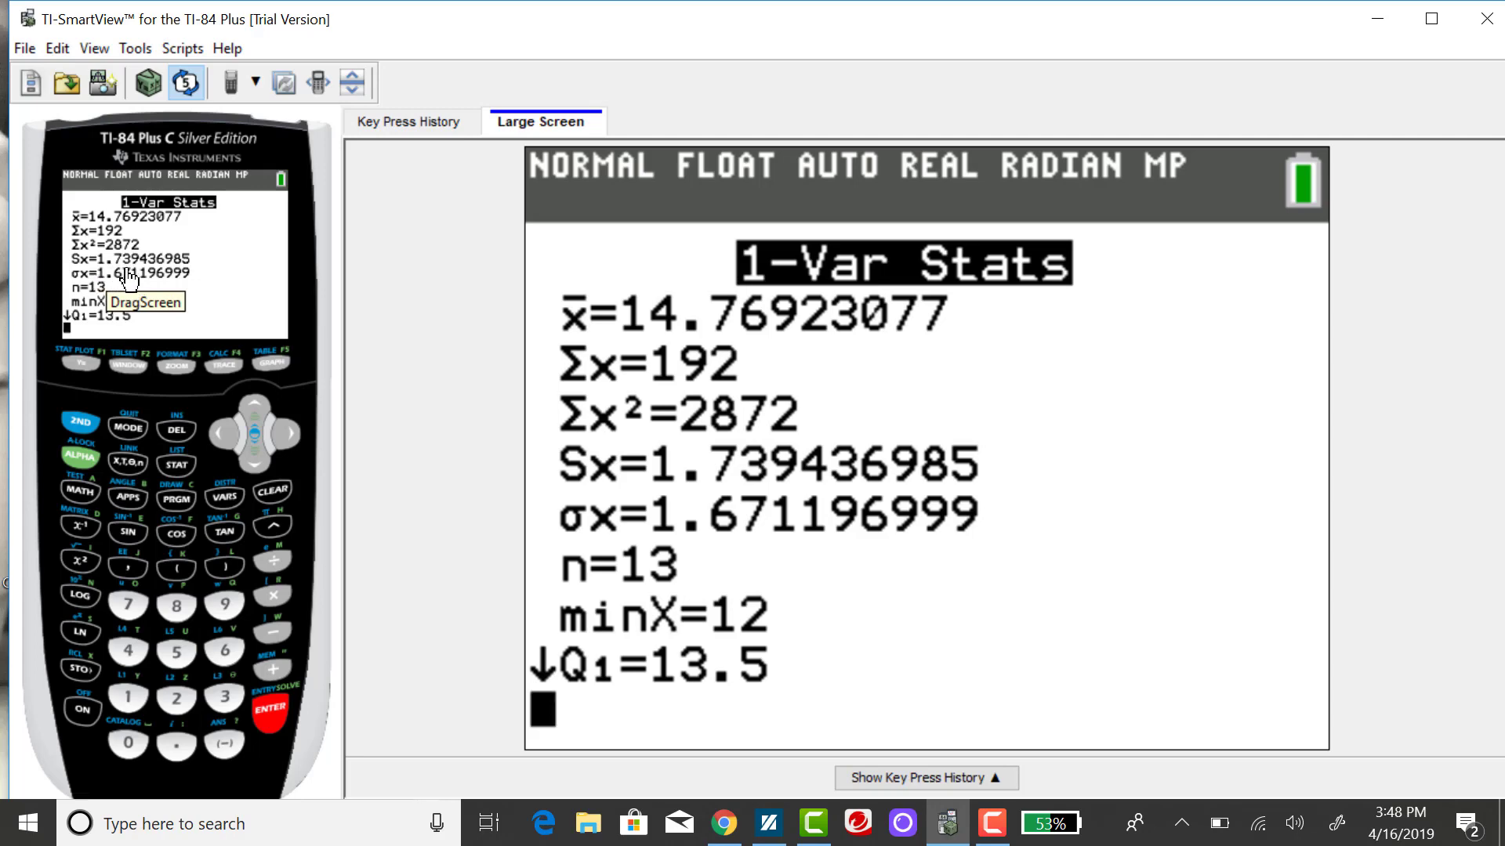
mouse_move(180, 279)
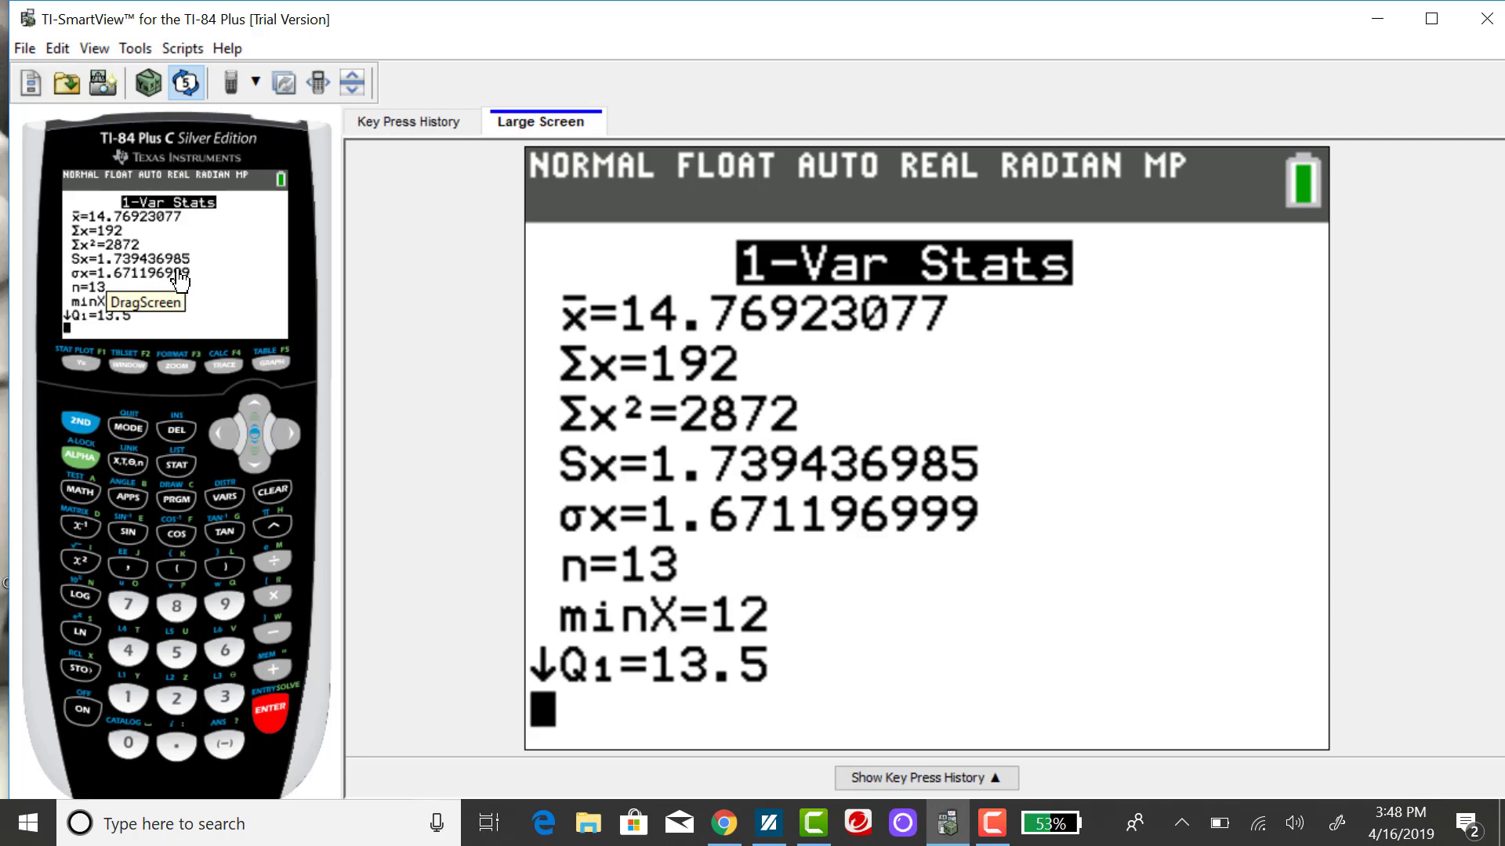
mouse_move(156, 278)
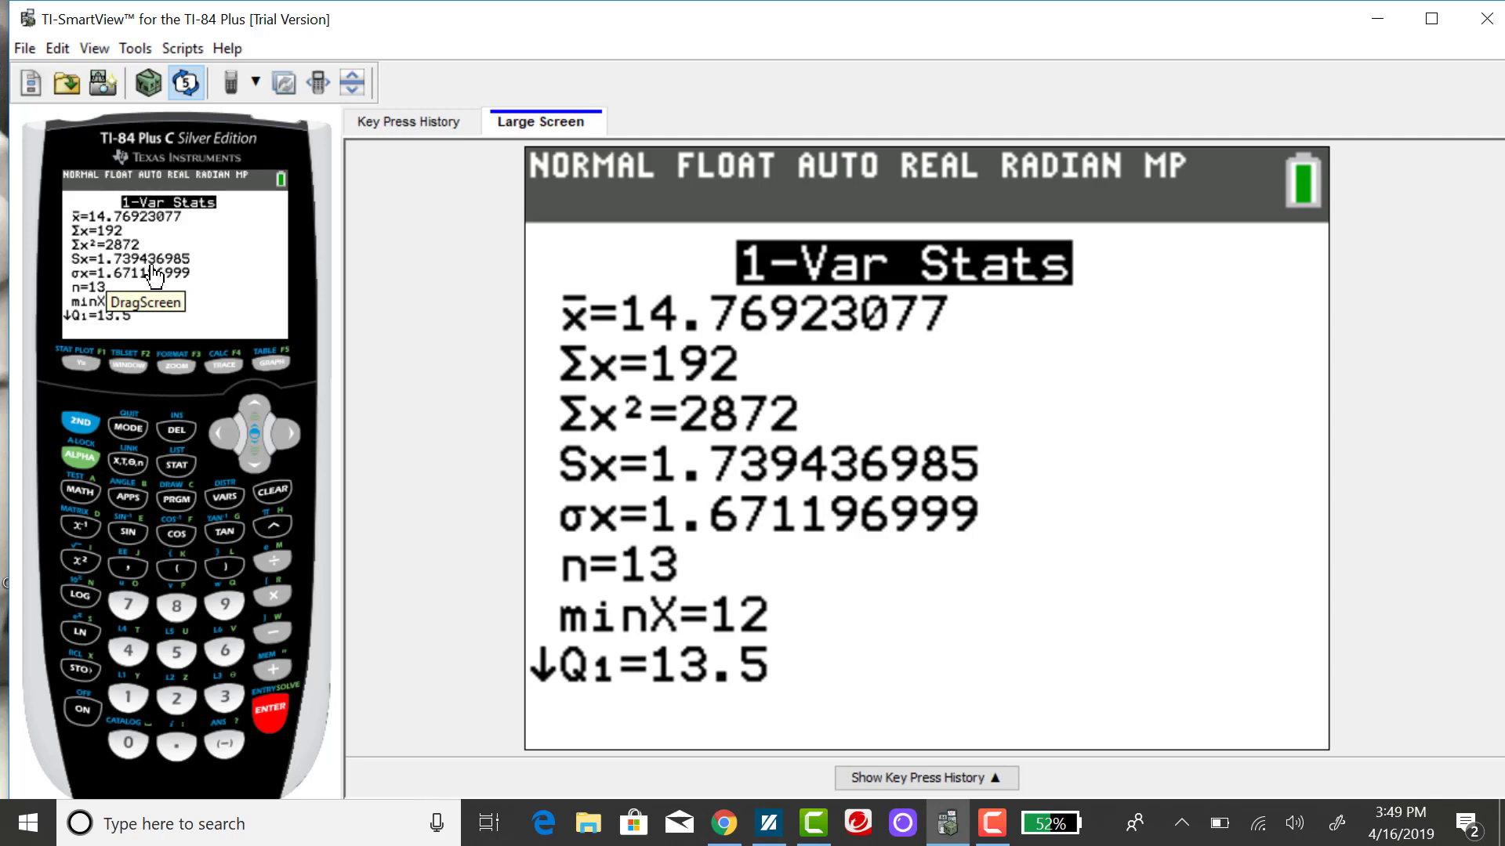
mouse_move(144, 276)
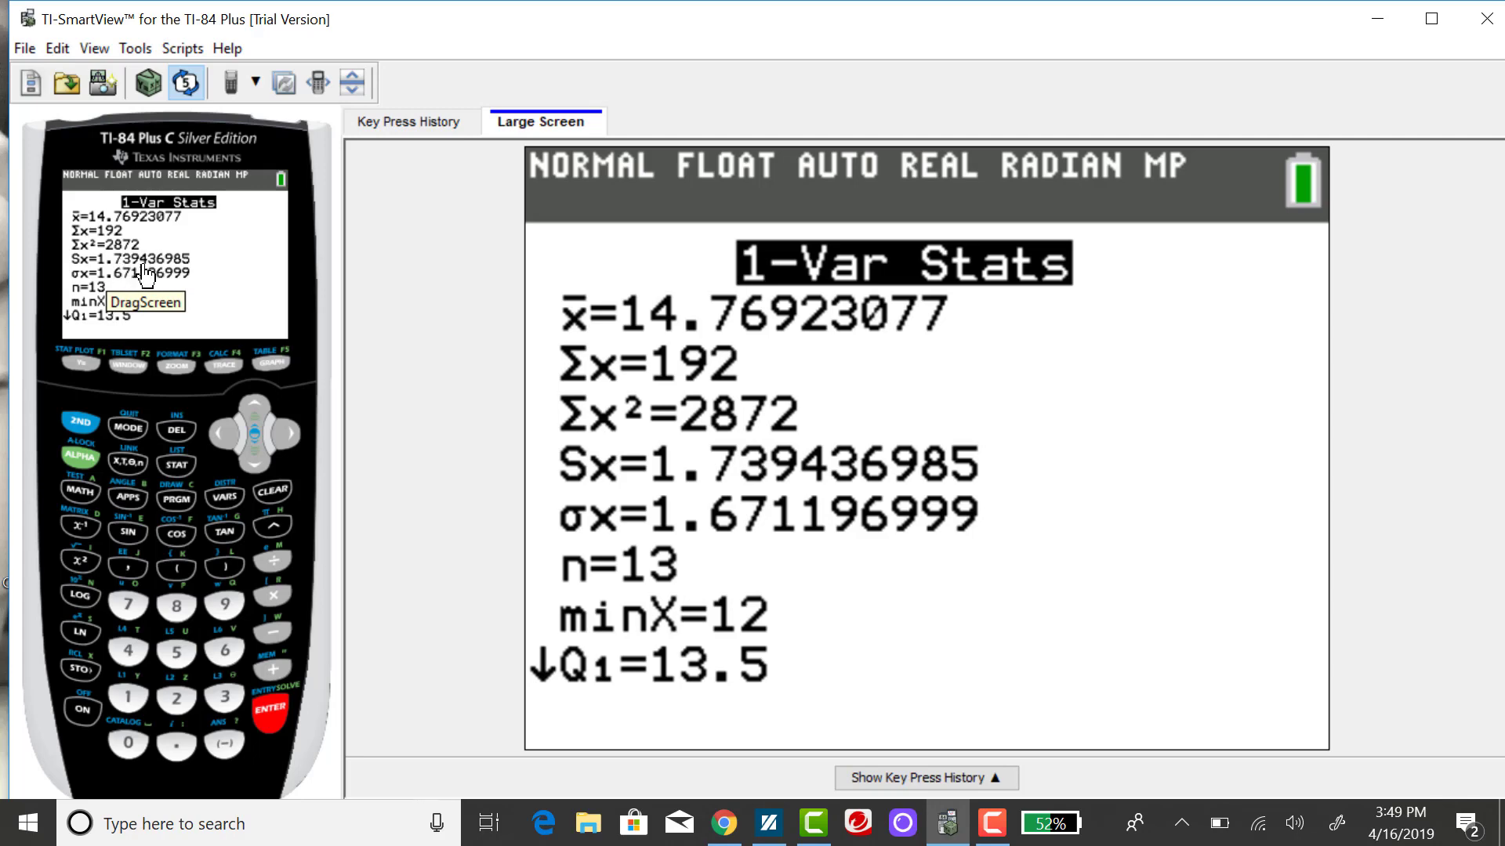
mouse_move(185, 283)
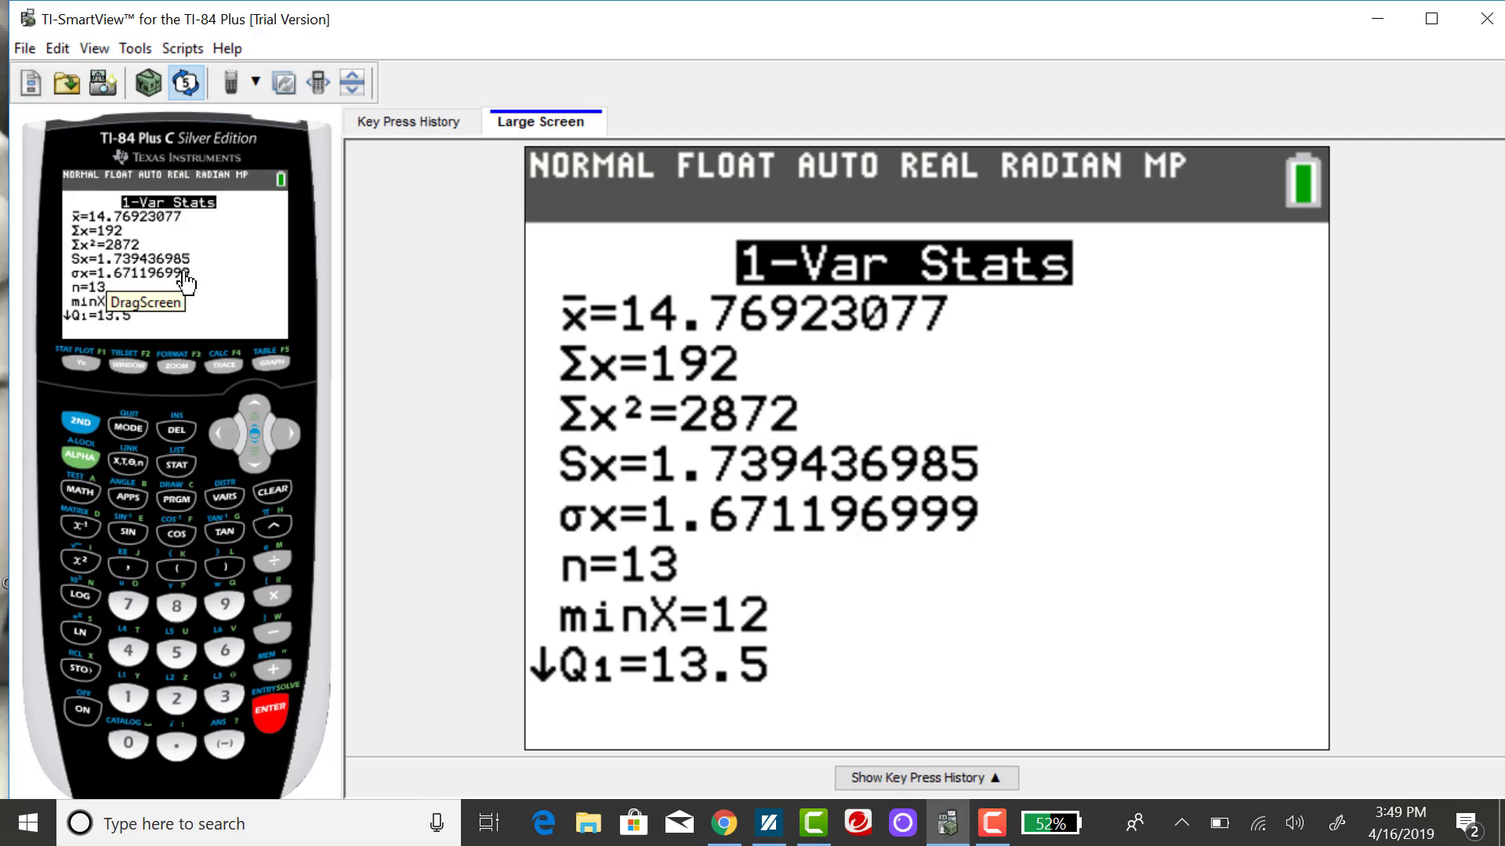
mouse_move(181, 284)
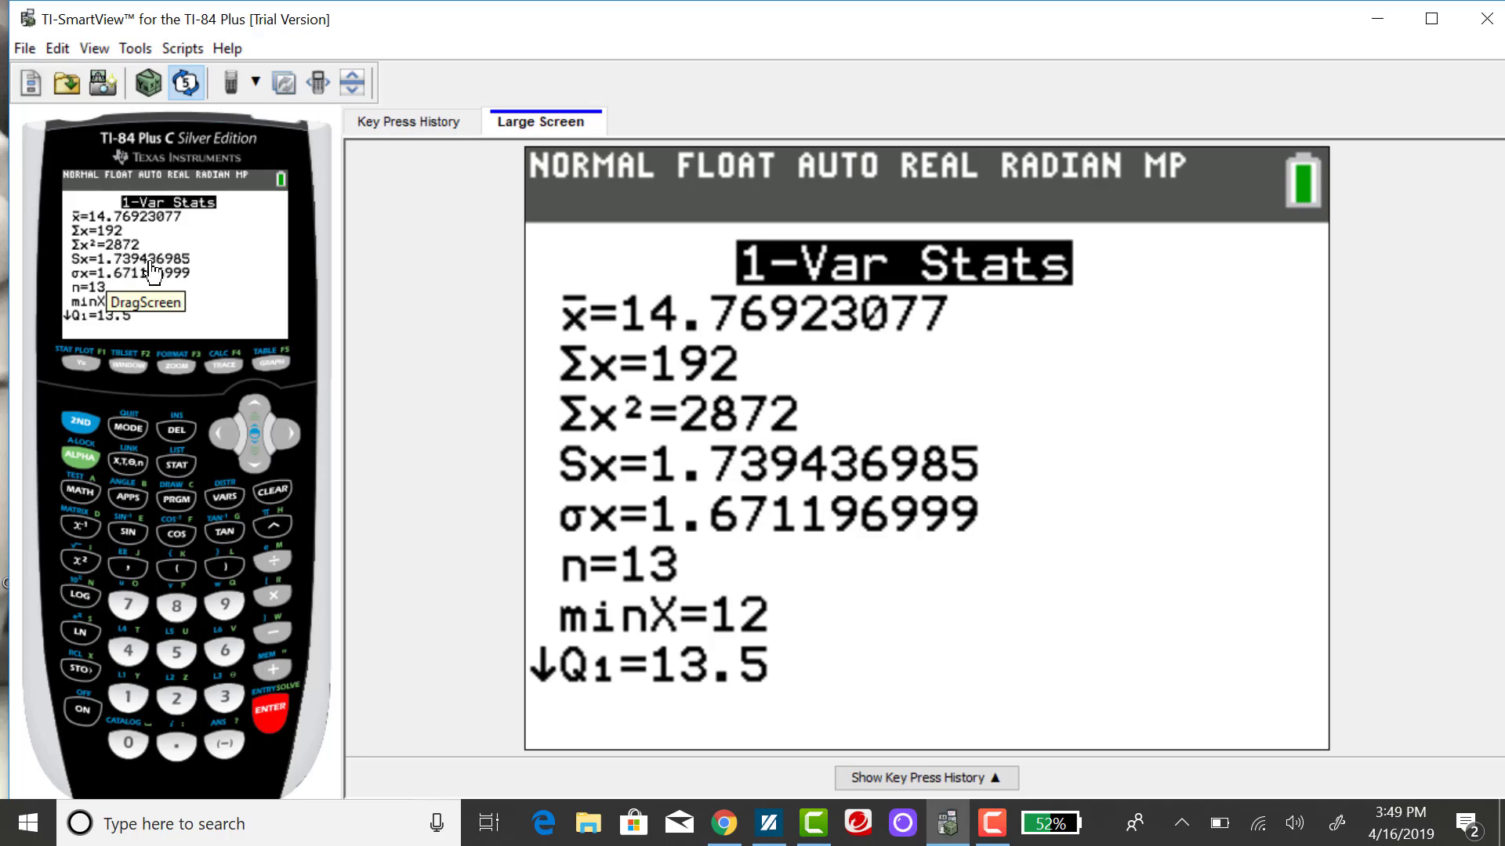
mouse_move(140, 683)
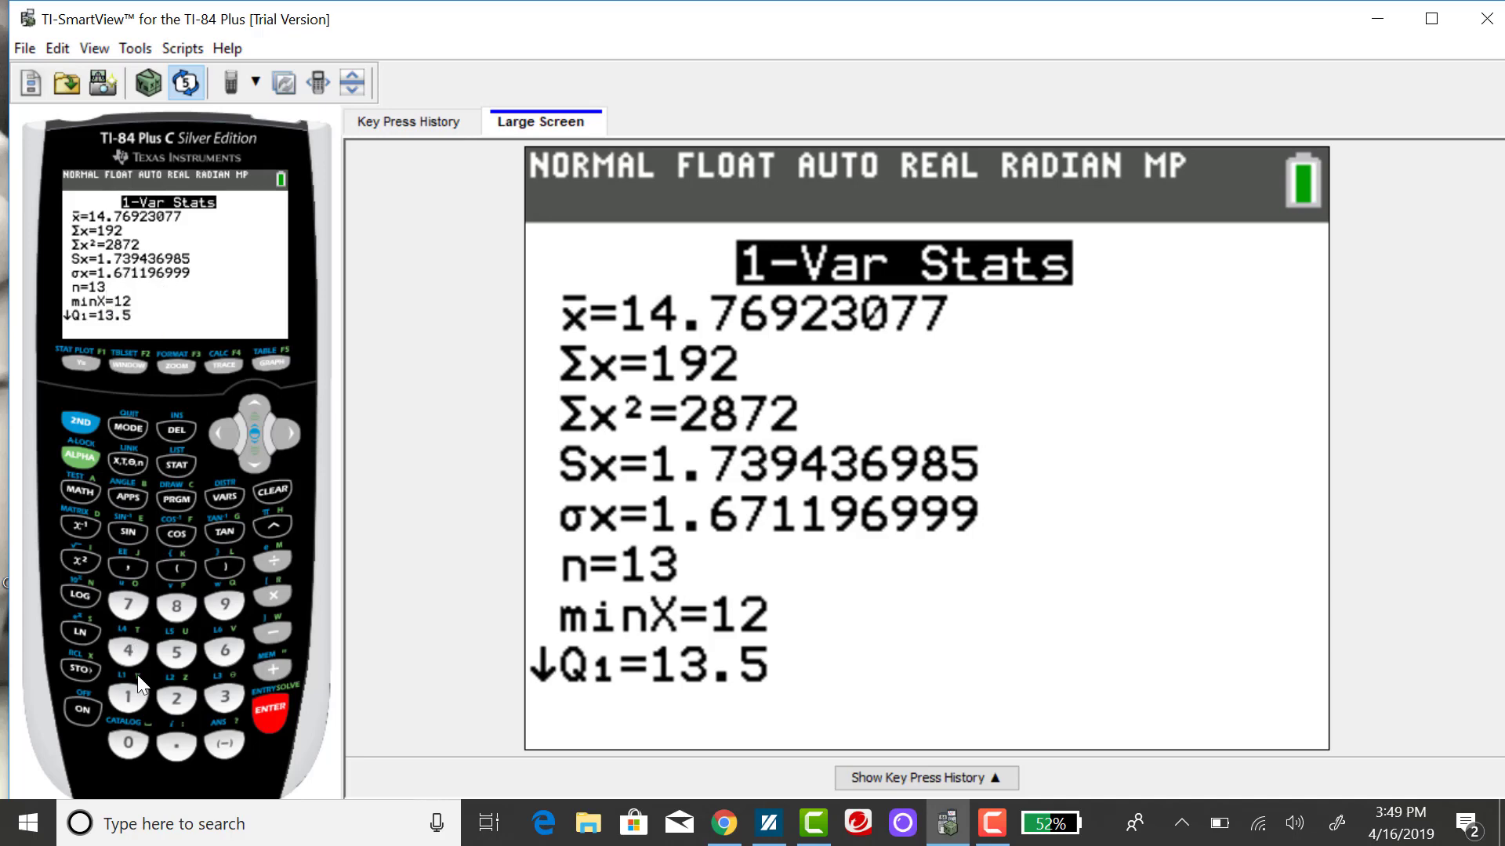
left_click(269, 709)
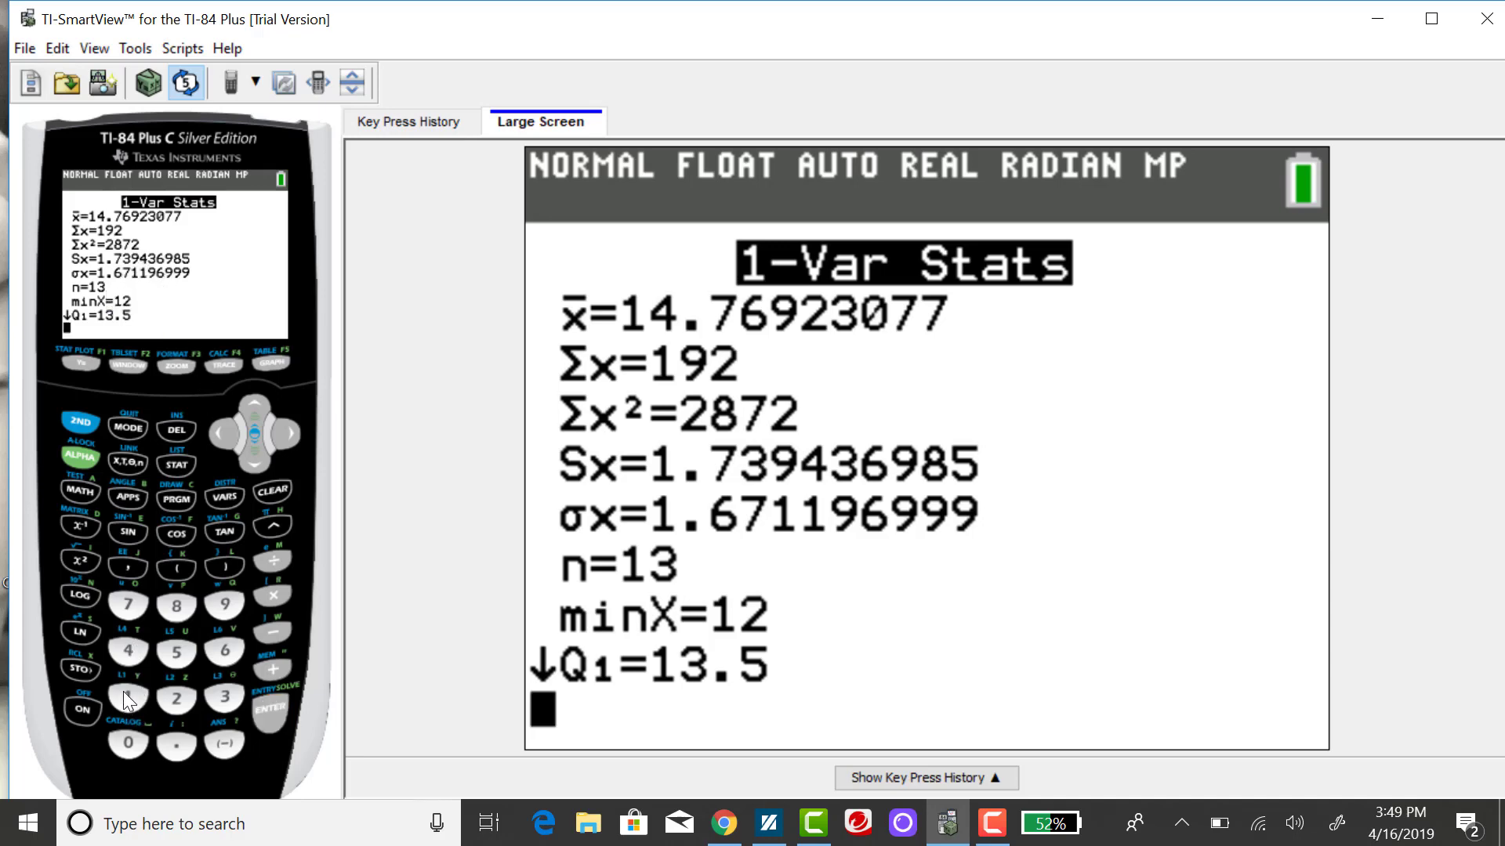
Square 1.73944 on the home screen to get variance 3.025651514.
left_click(125, 697)
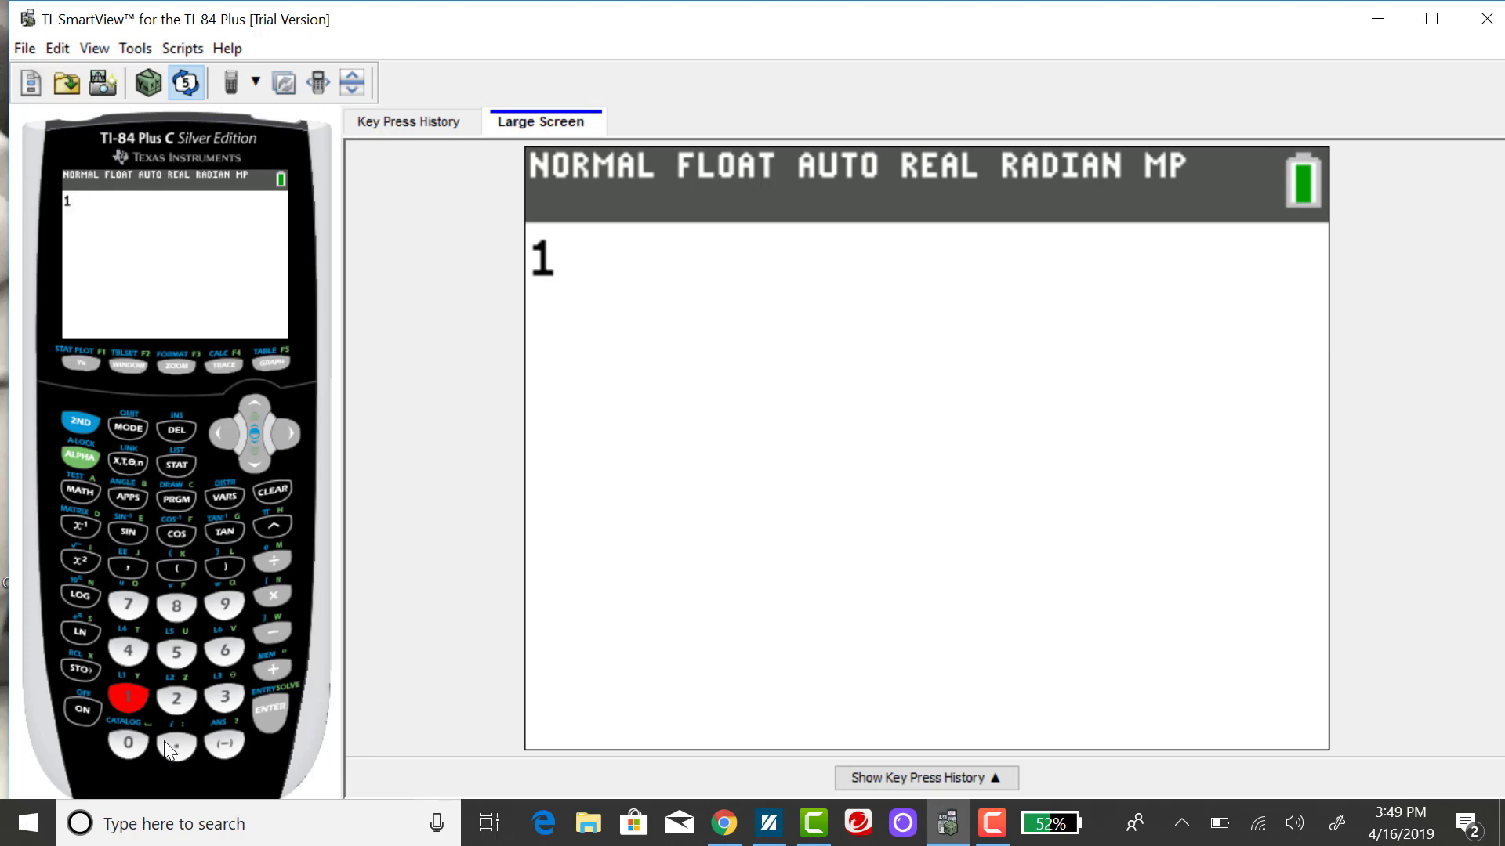
left_click(176, 747)
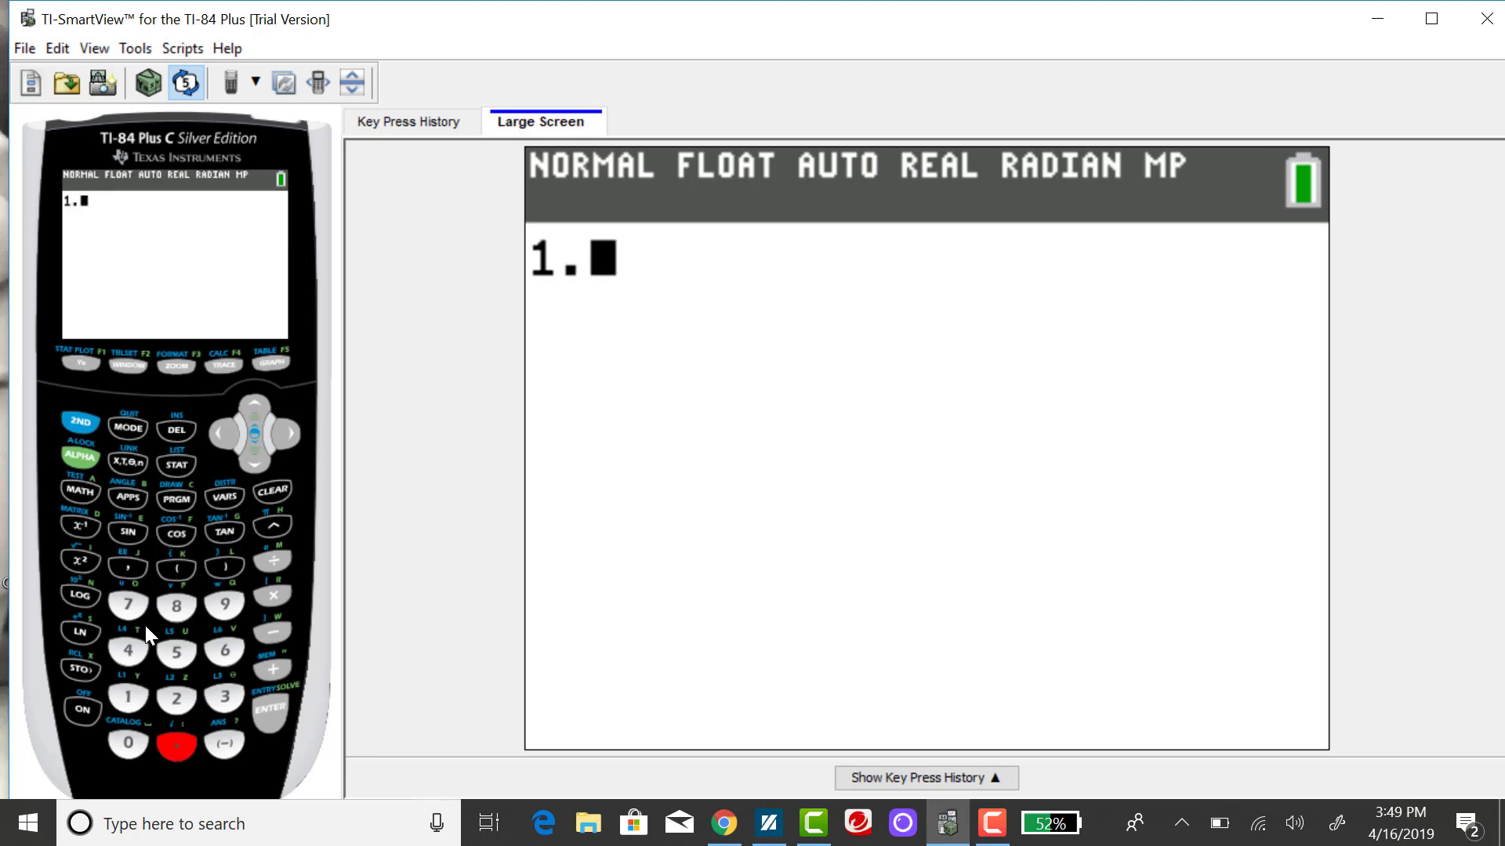
left_click(128, 606)
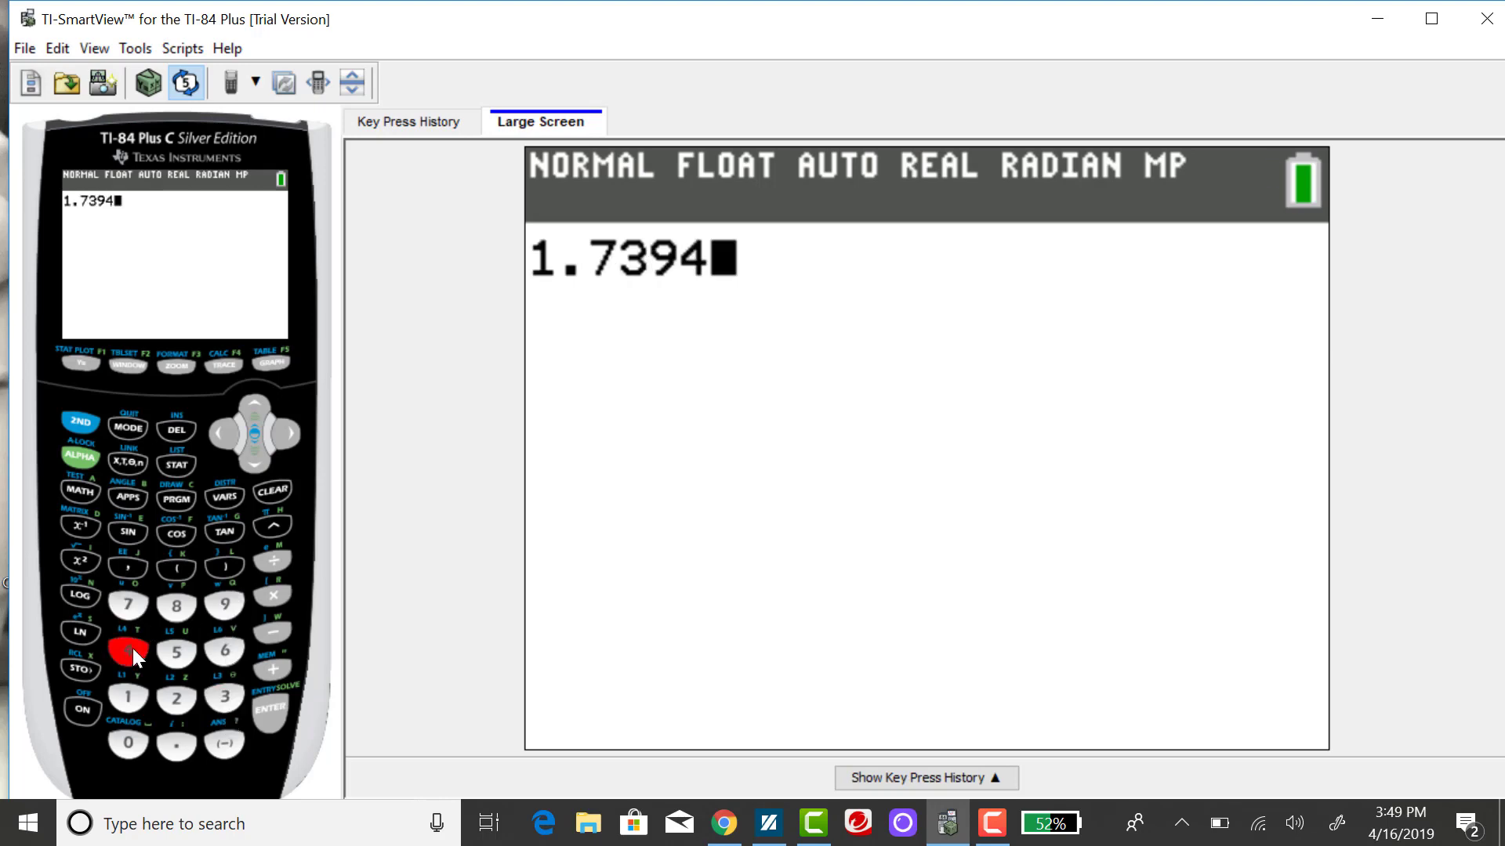
left_click(128, 653)
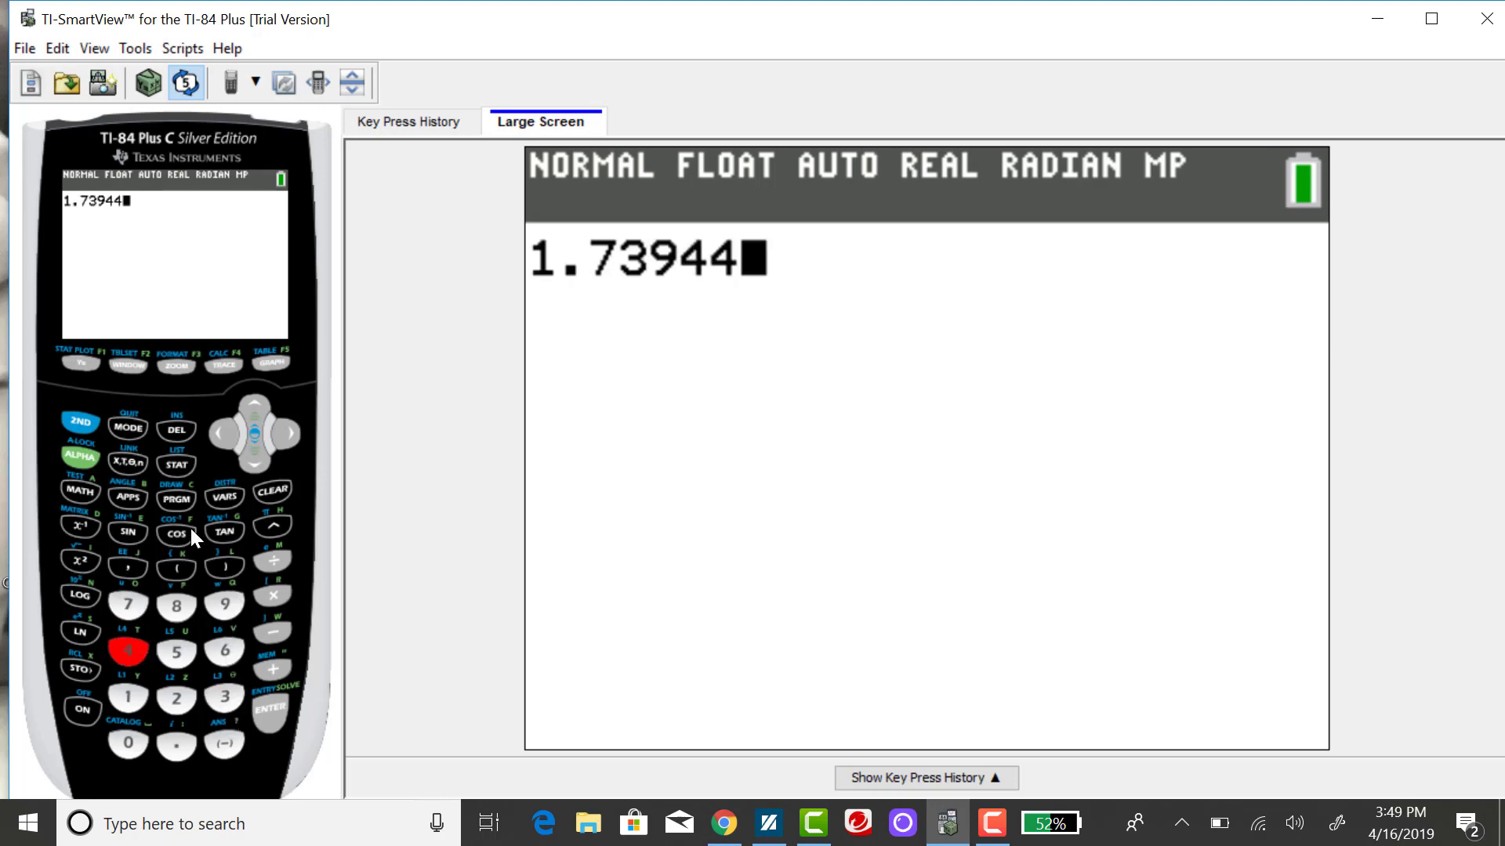
mouse_move(81, 582)
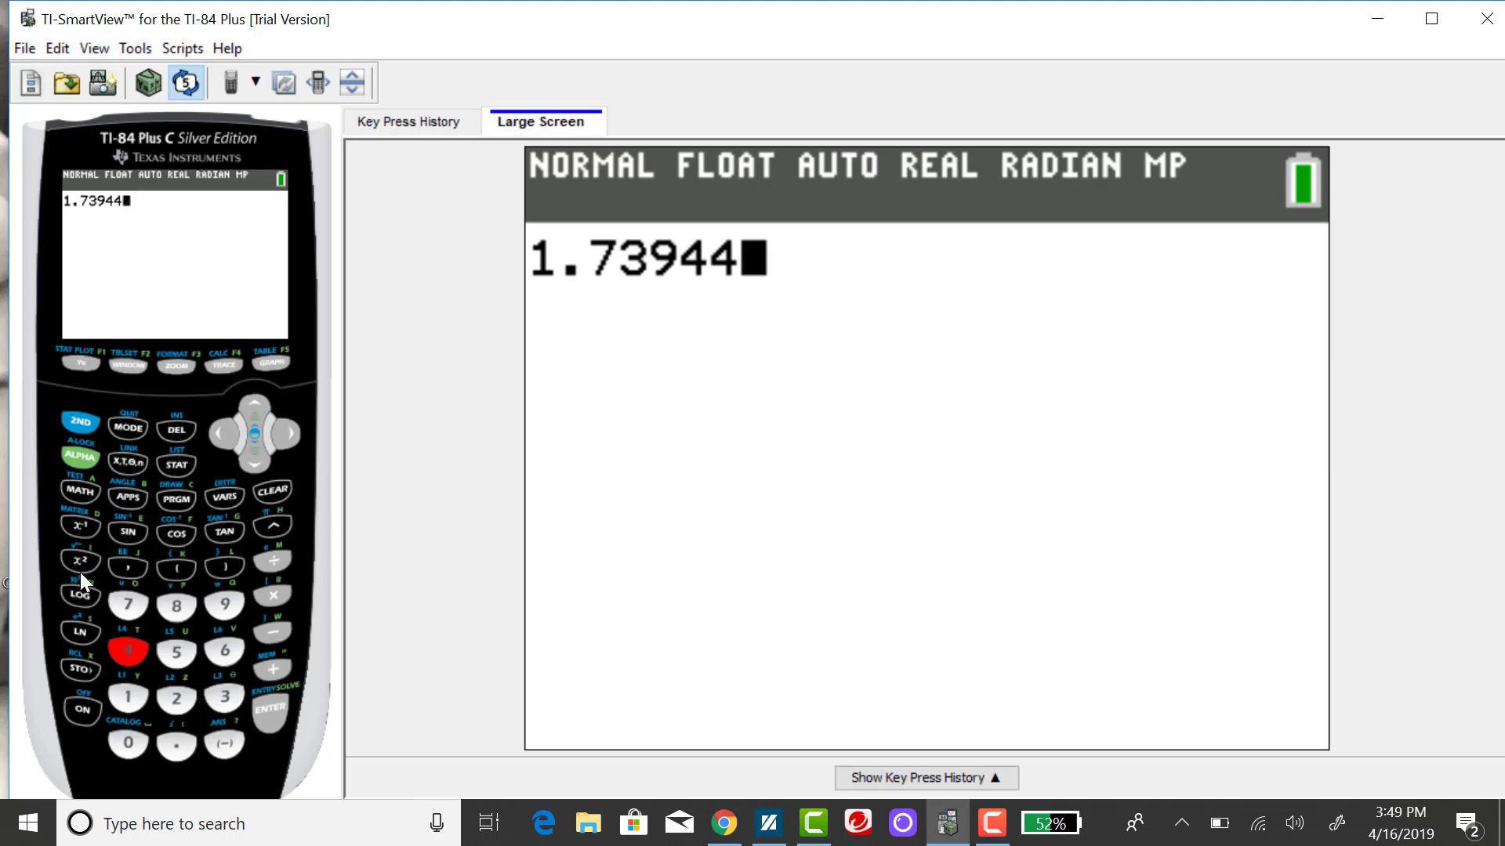
left_click(81, 560)
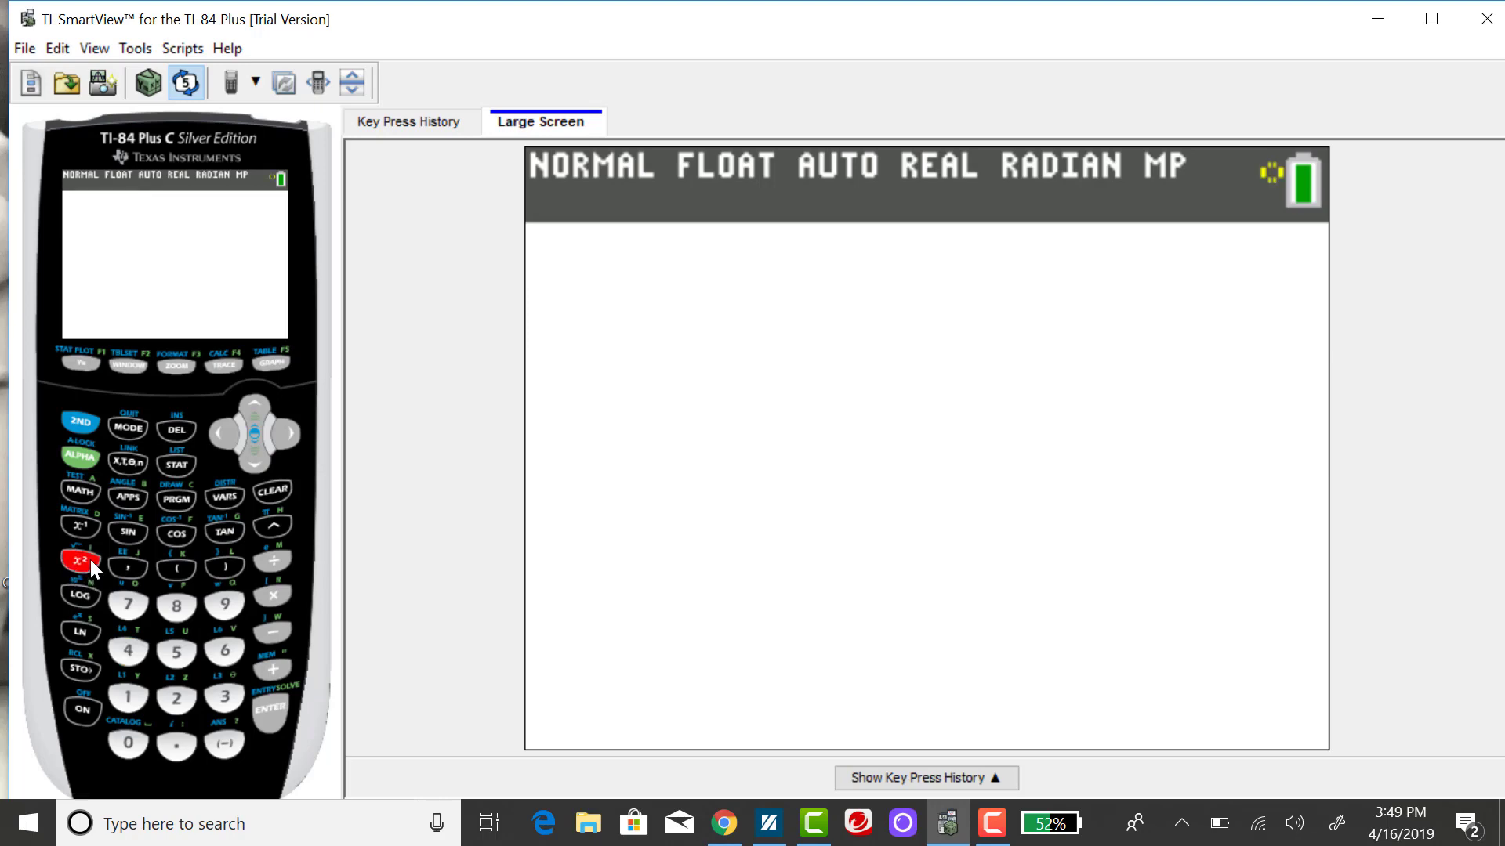
left_click(81, 561)
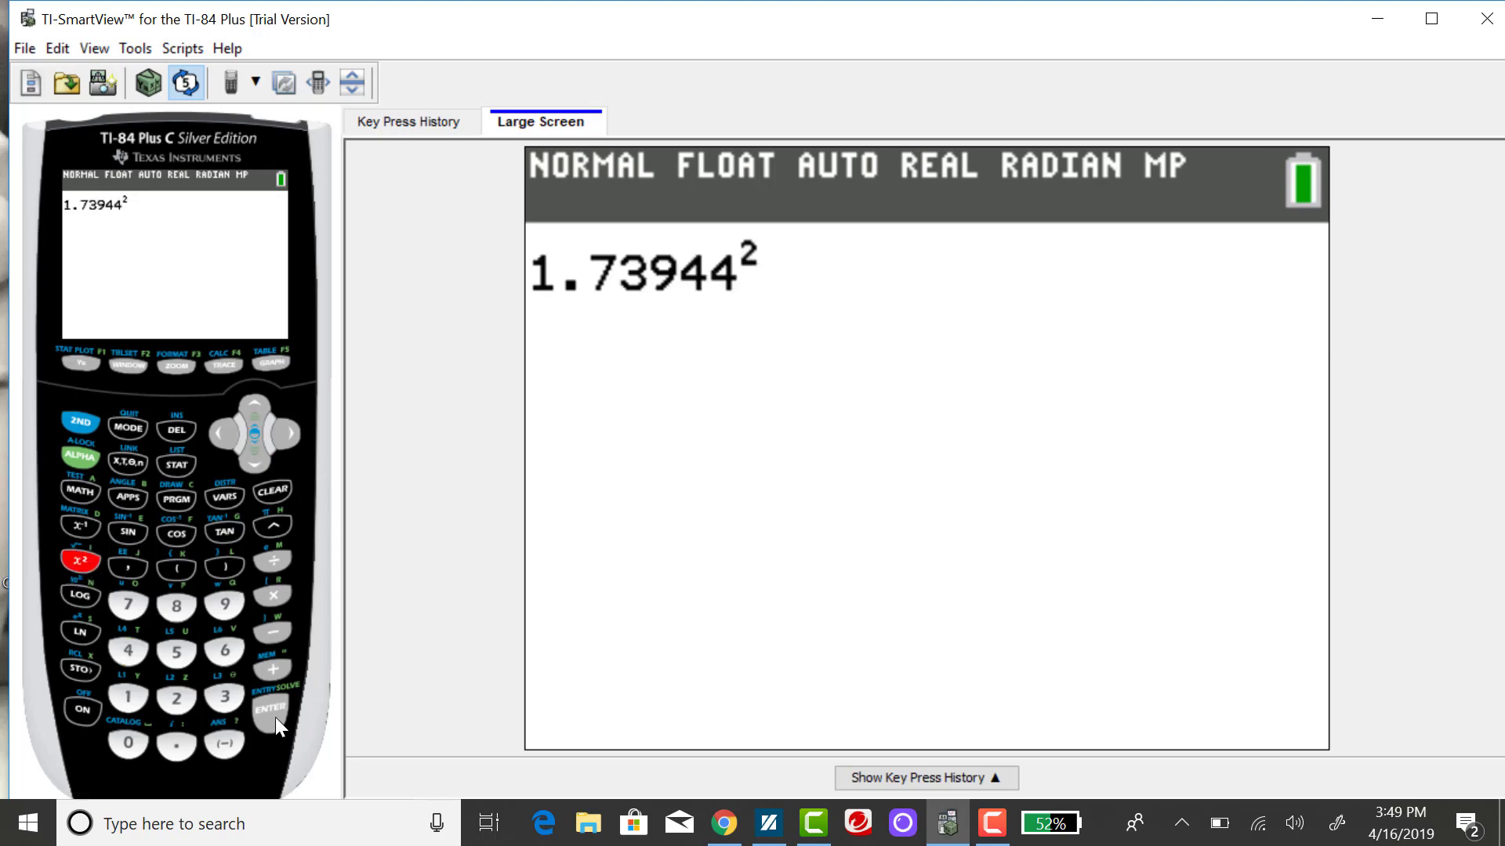
left_click(272, 710)
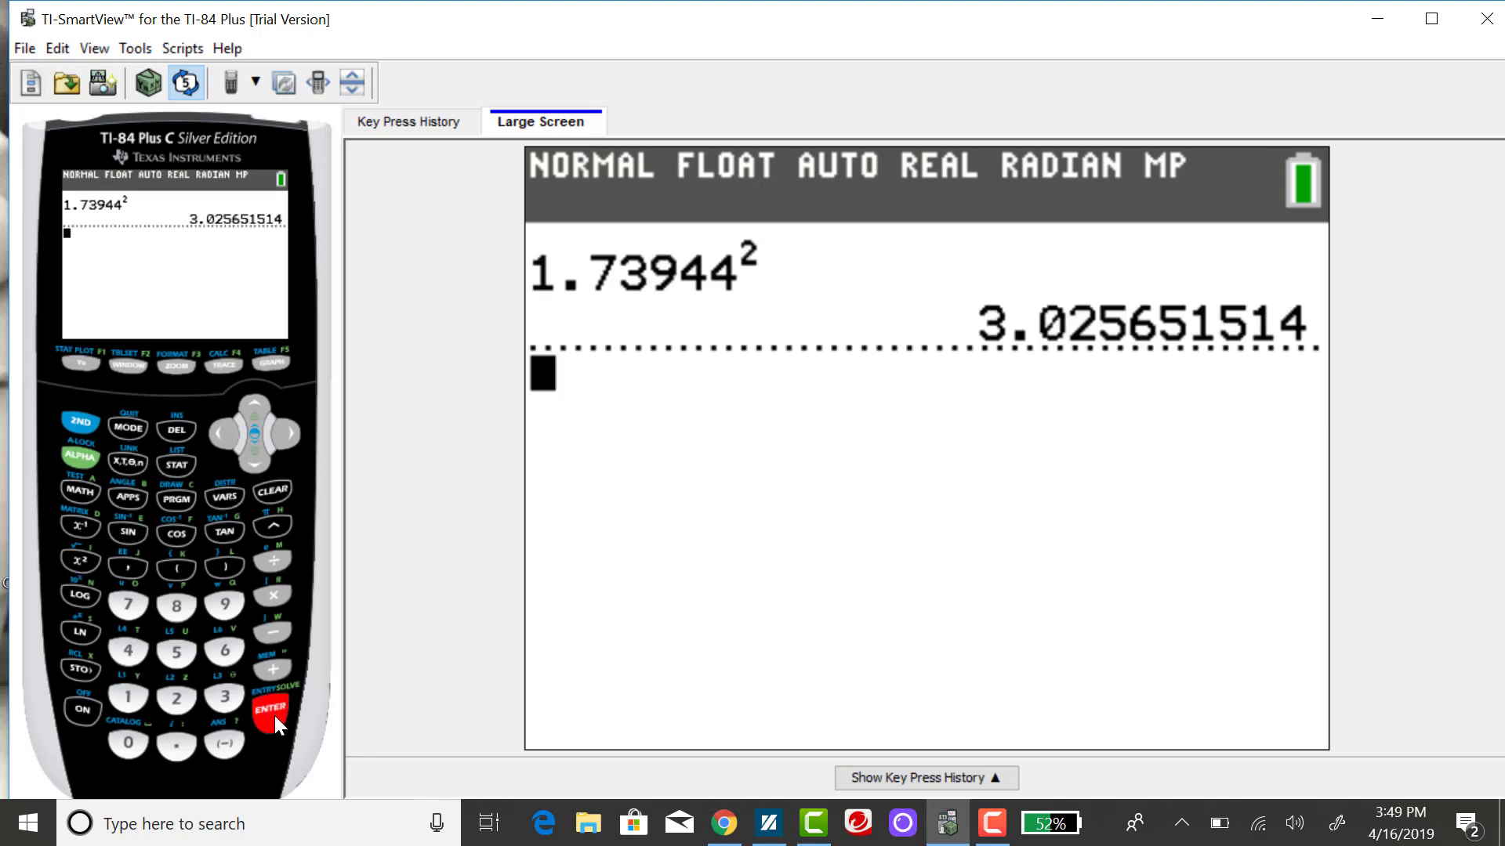
mouse_move(191, 237)
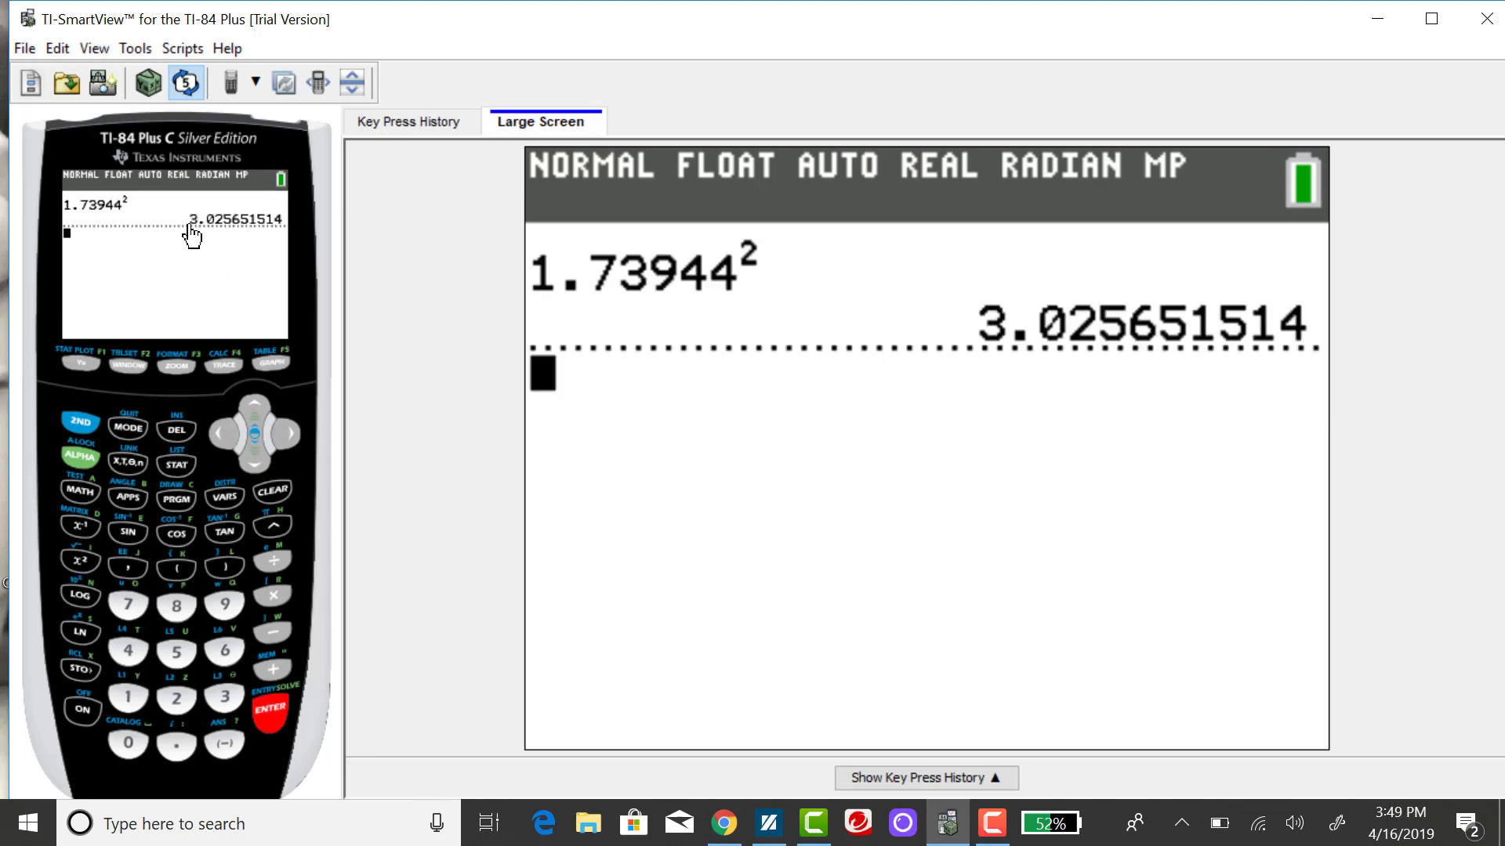
mouse_move(227, 238)
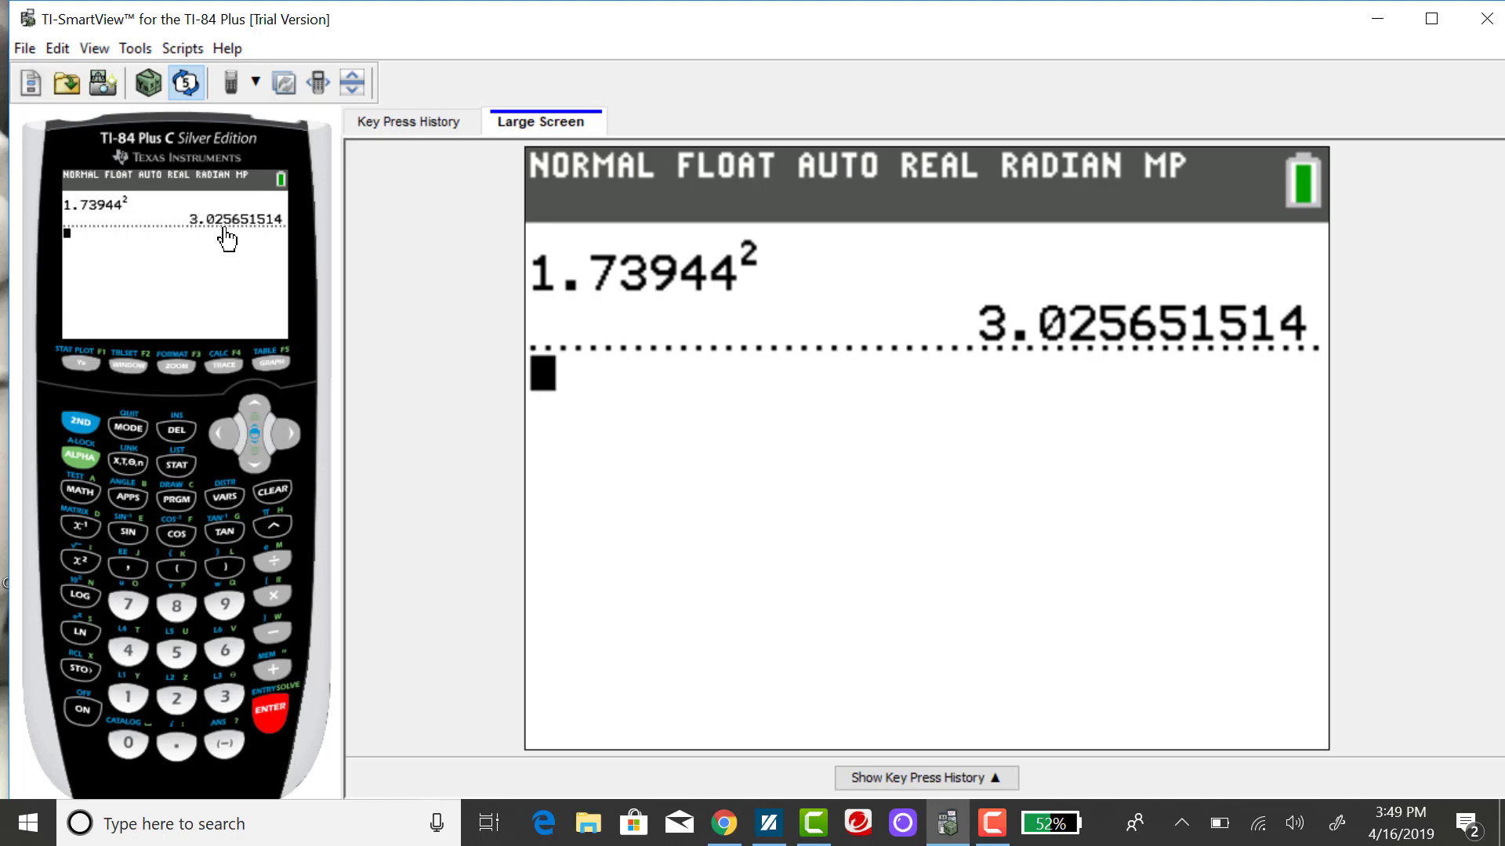
mouse_move(235, 243)
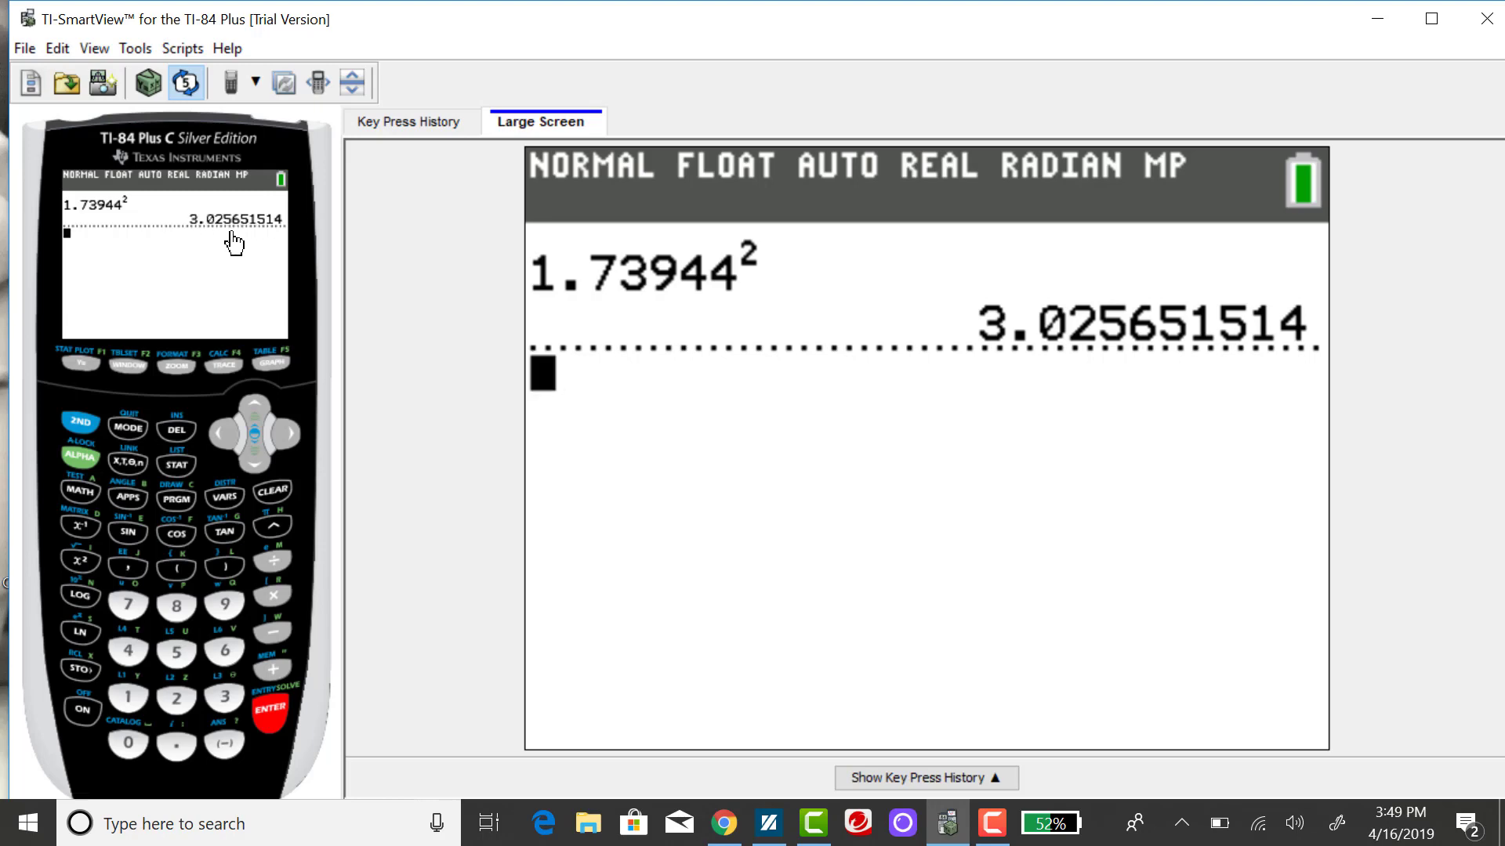